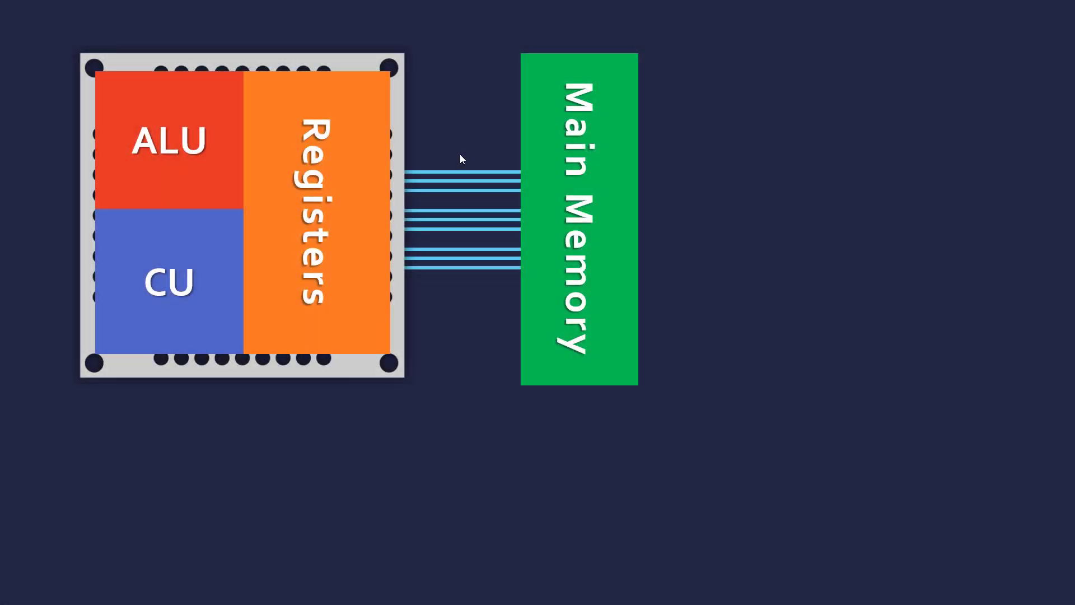
pyautogui.moveTo(259, 246)
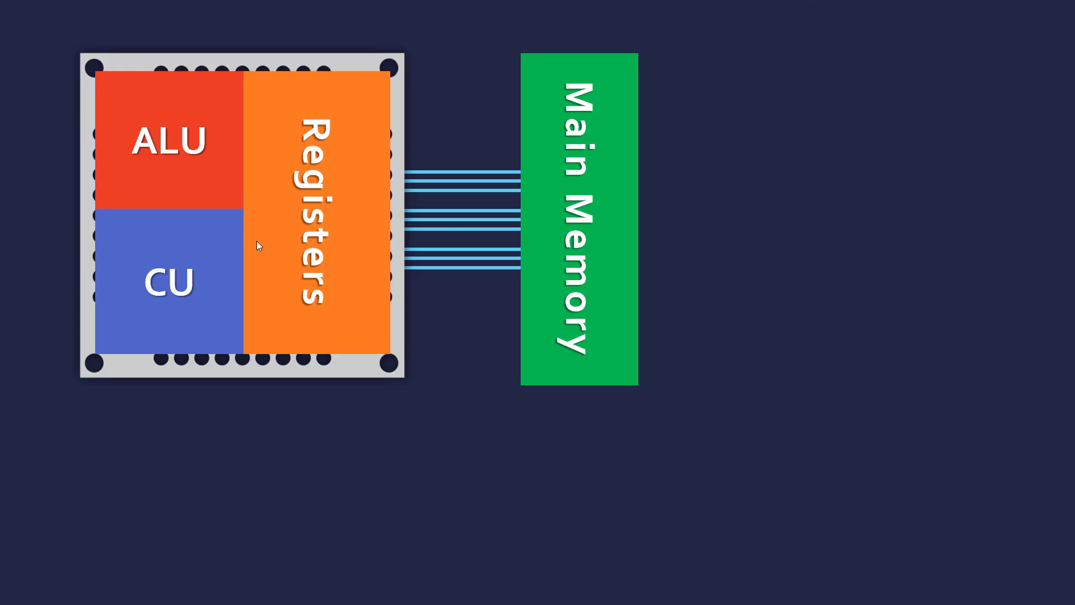
pyautogui.moveTo(374, 178)
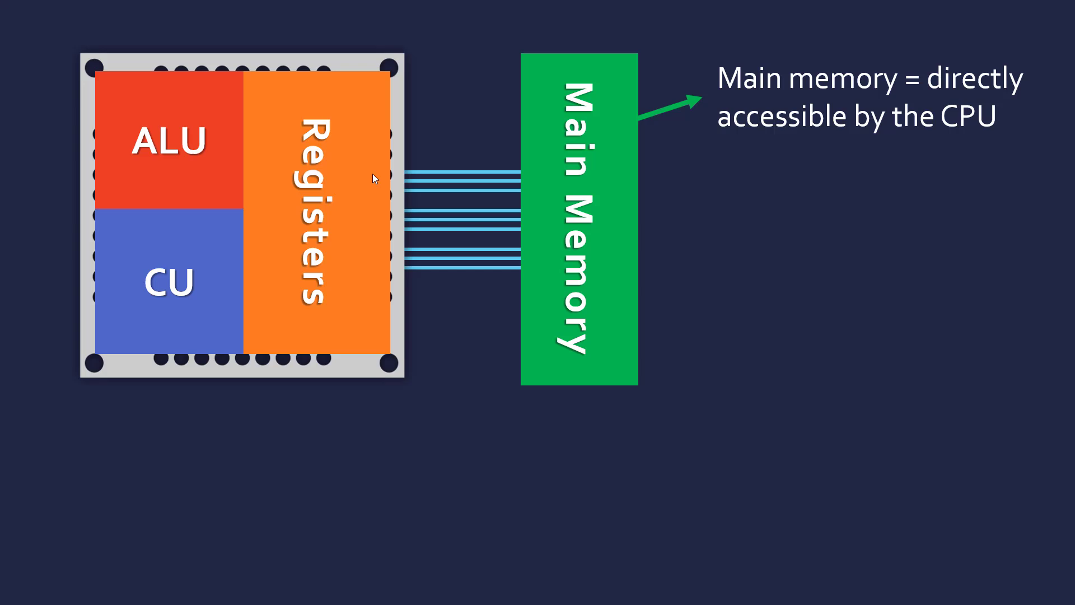
pyautogui.moveTo(511, 298)
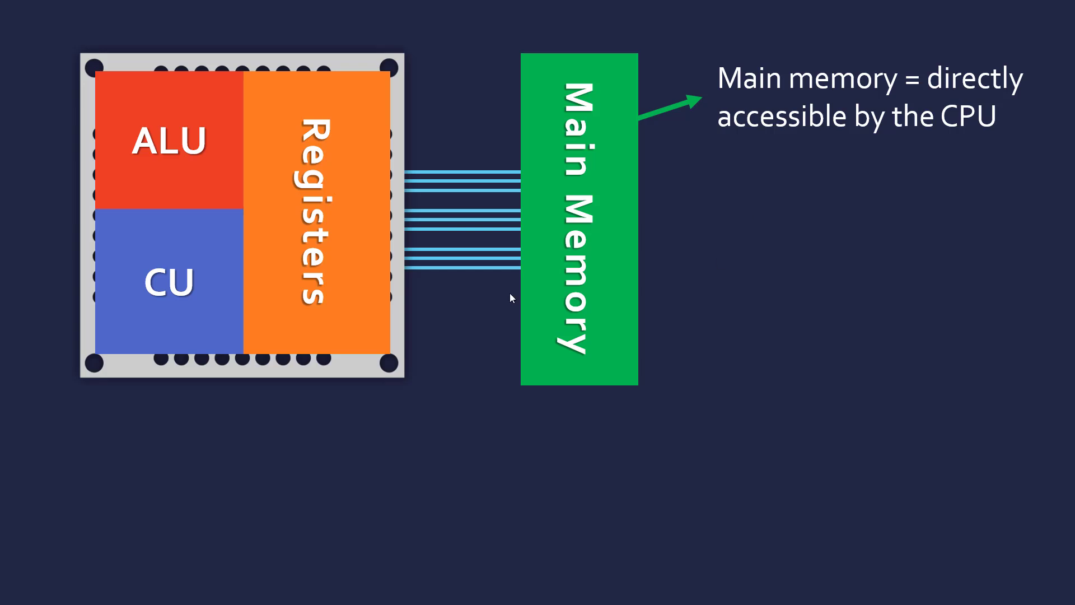
pyautogui.moveTo(430, 133)
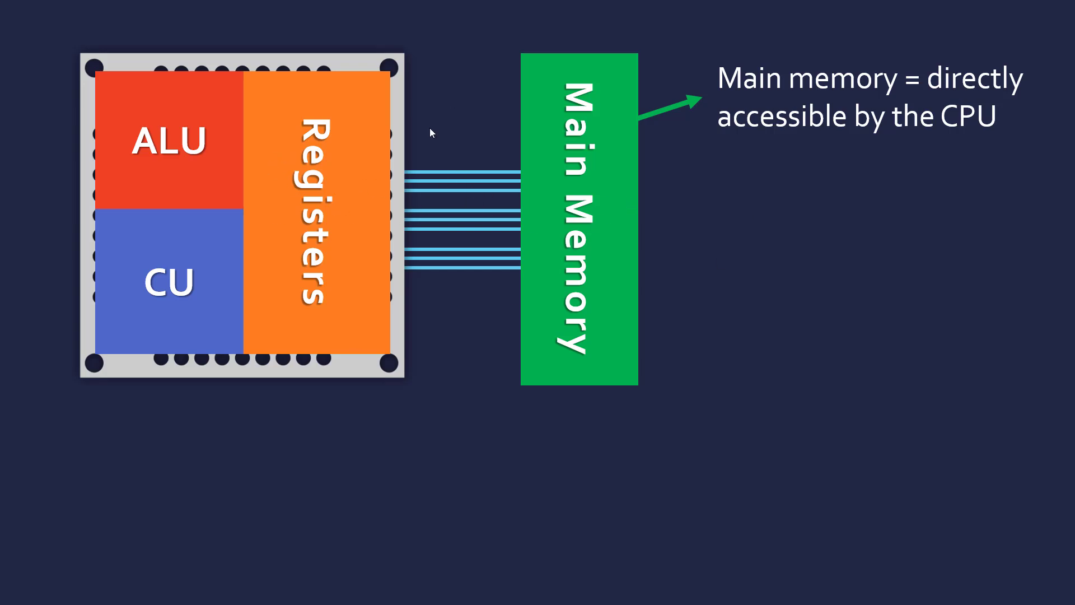
pyautogui.moveTo(368, 118)
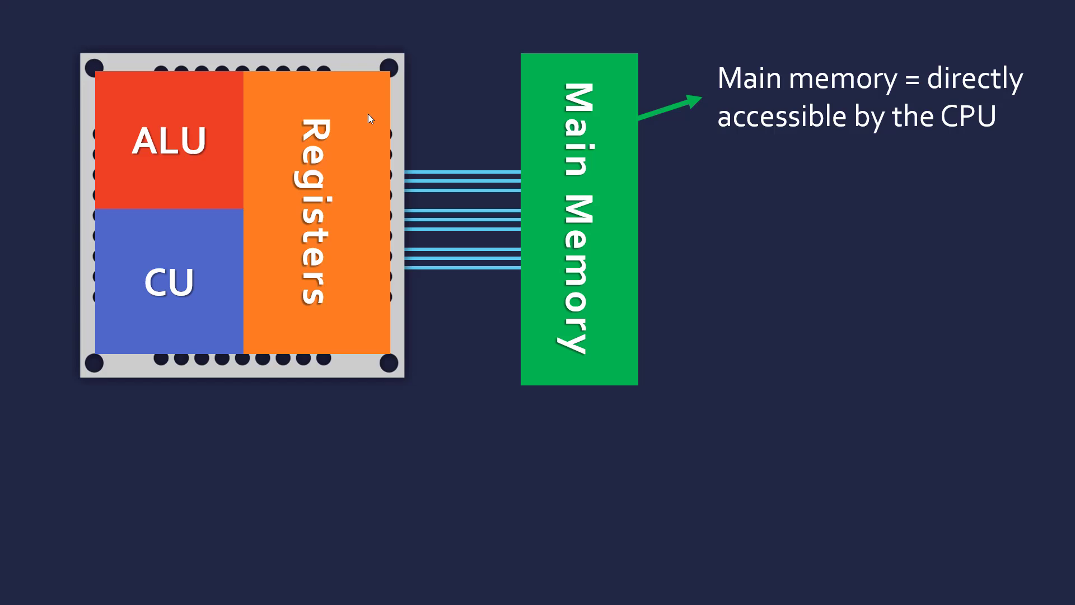
pyautogui.moveTo(372, 129)
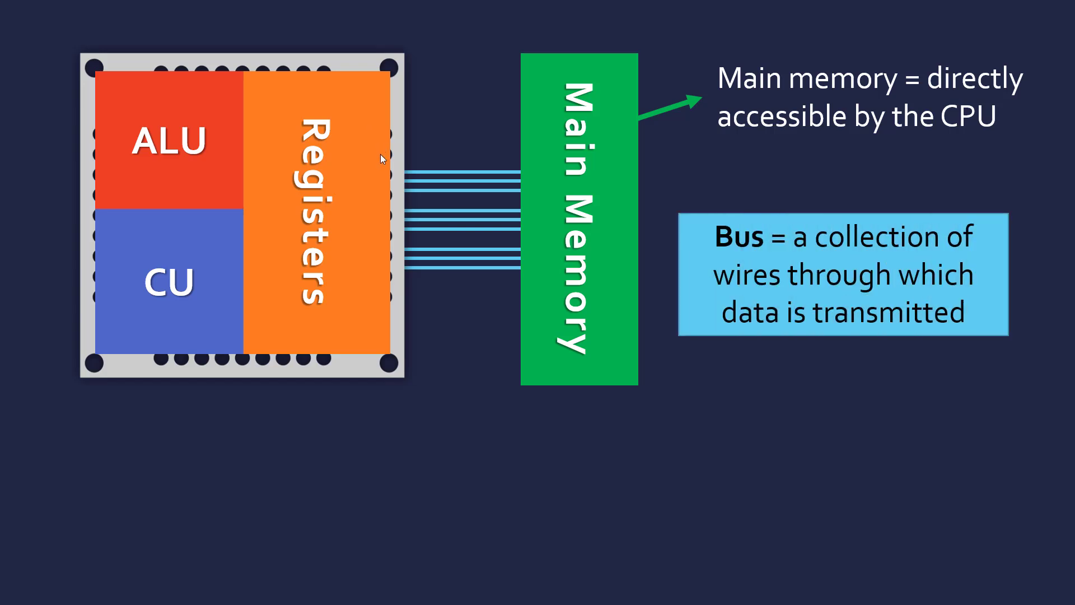
pyautogui.moveTo(445, 200)
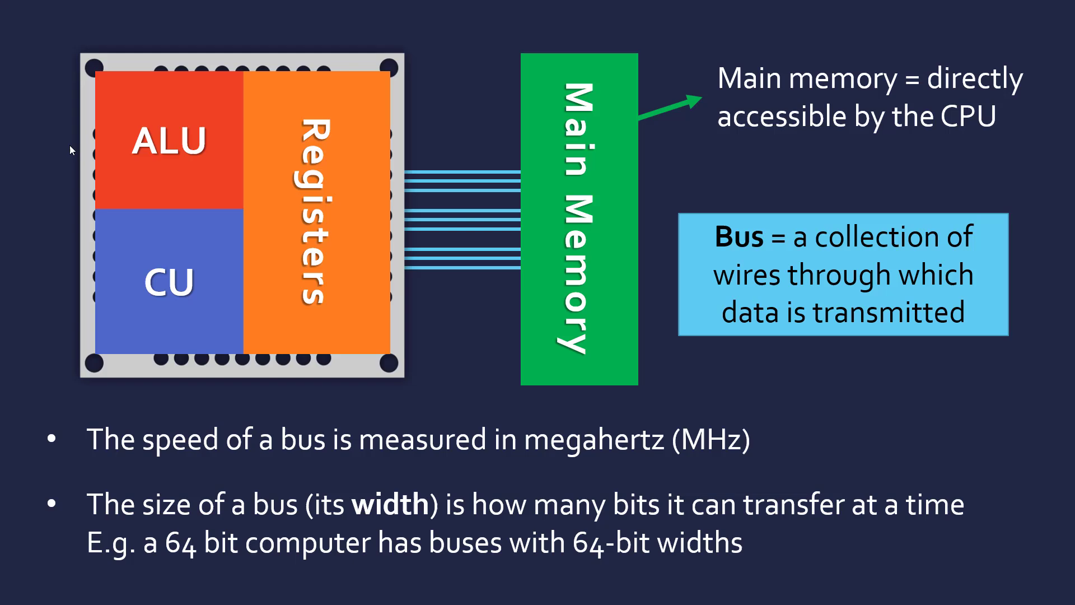
pyautogui.moveTo(408, 519)
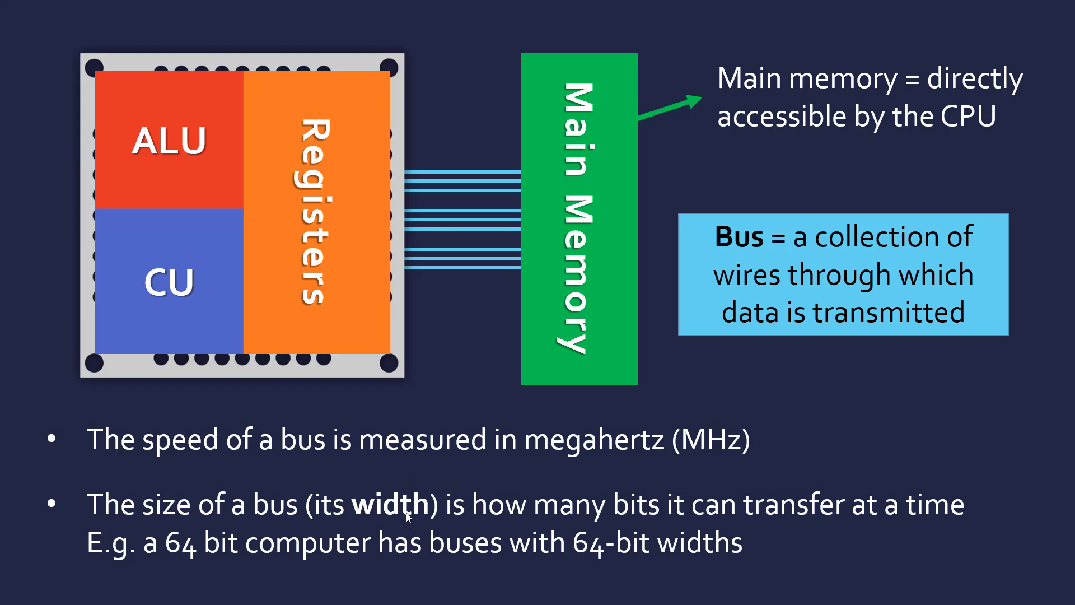
pyautogui.moveTo(399, 477)
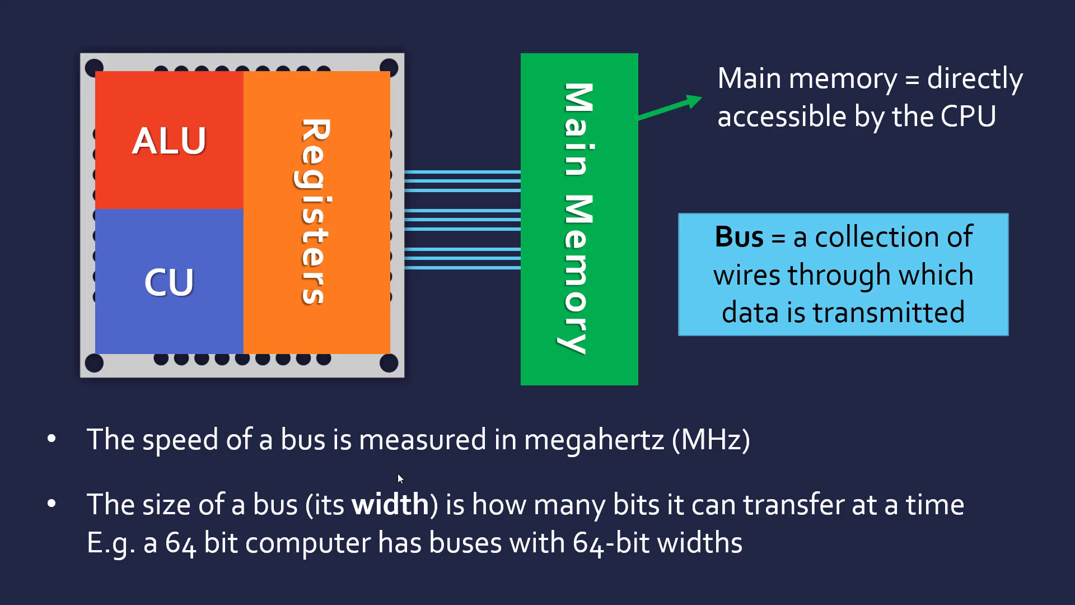
pyautogui.moveTo(704, 252)
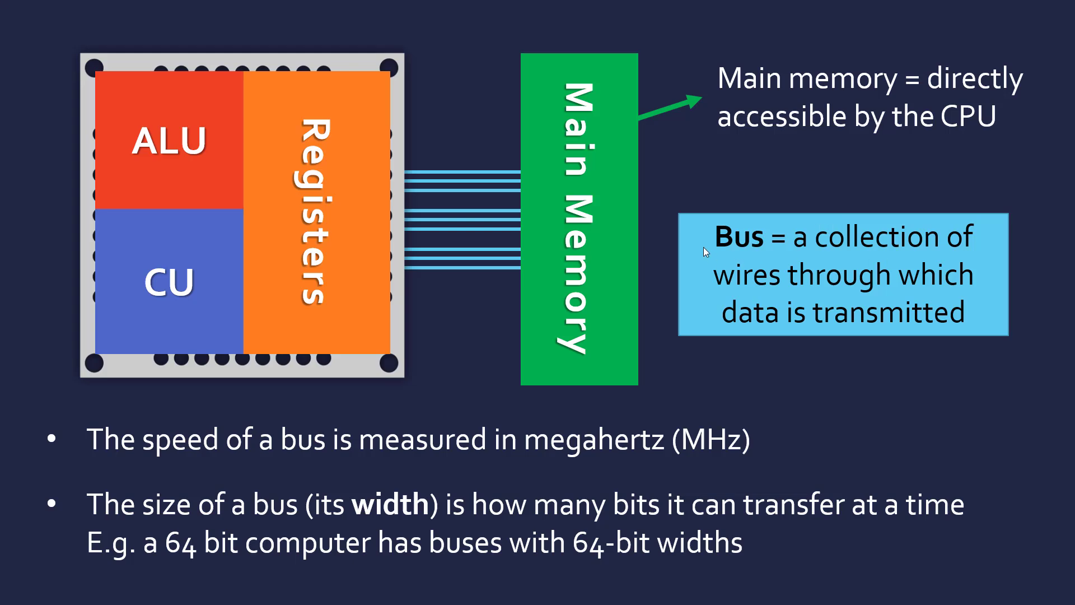
pyautogui.moveTo(425, 192)
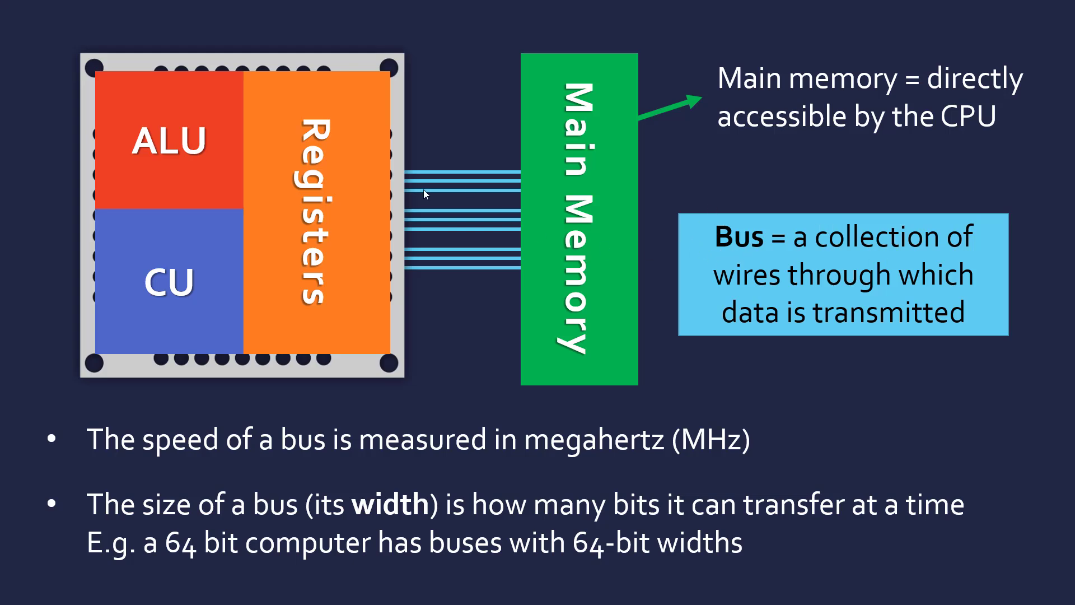
pyautogui.moveTo(368, 177)
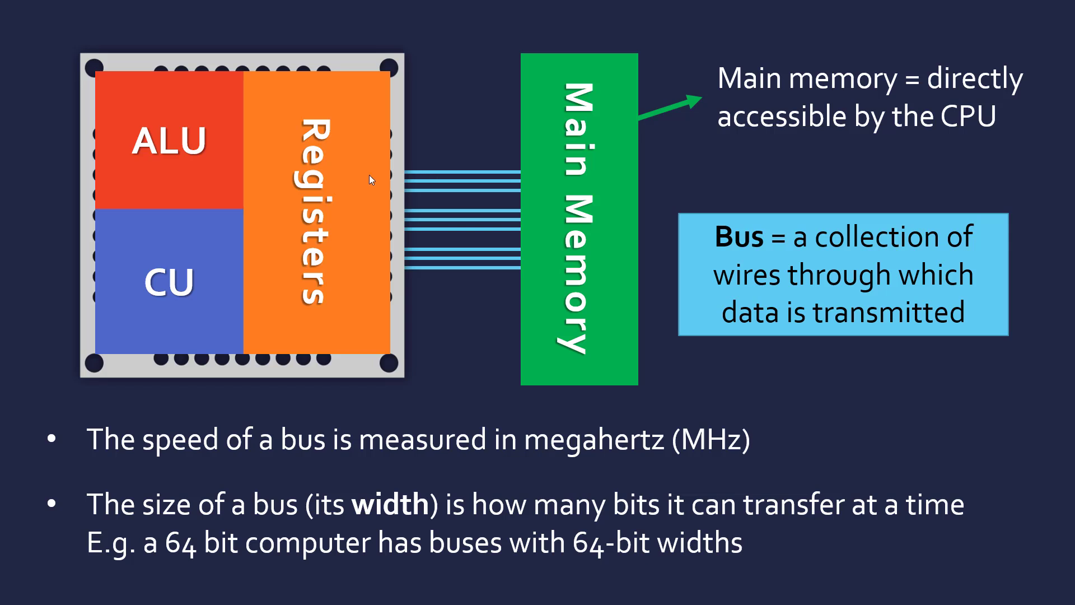
pyautogui.moveTo(484, 192)
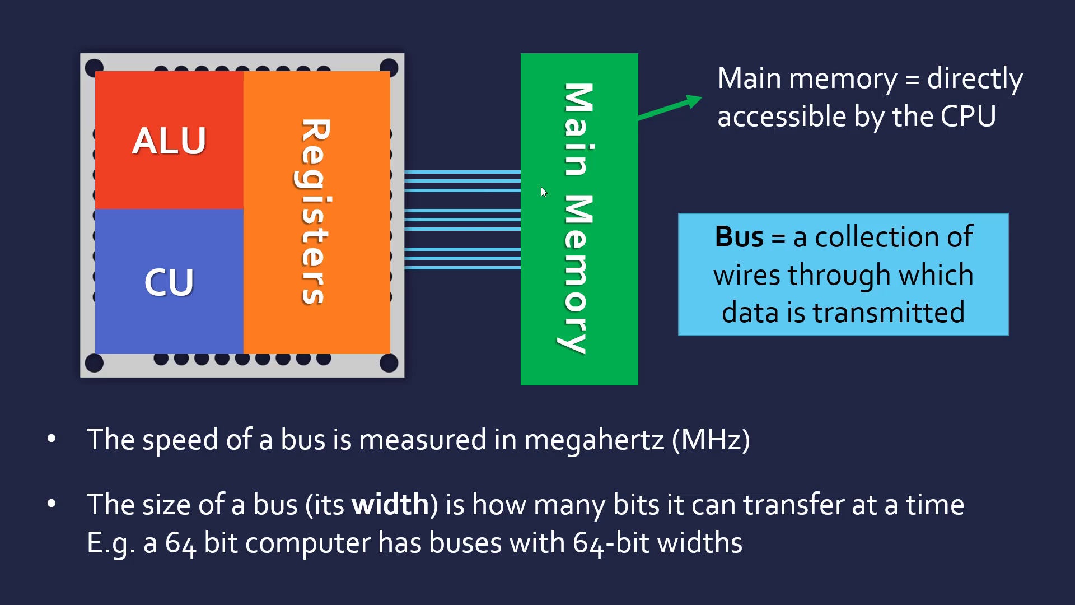
pyautogui.moveTo(569, 193)
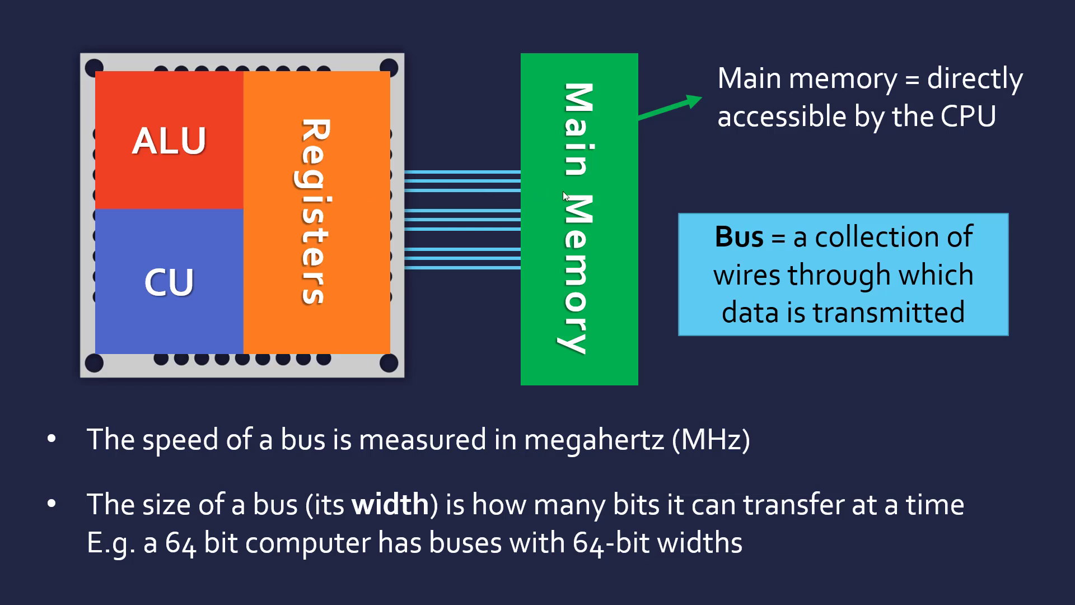
pyautogui.moveTo(490, 197)
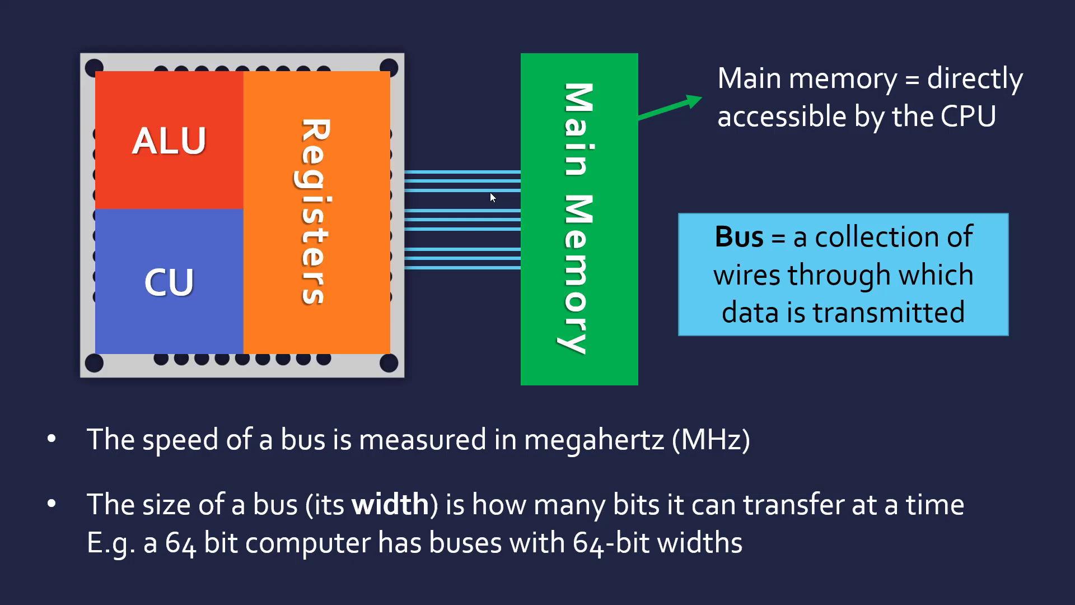
pyautogui.moveTo(518, 196)
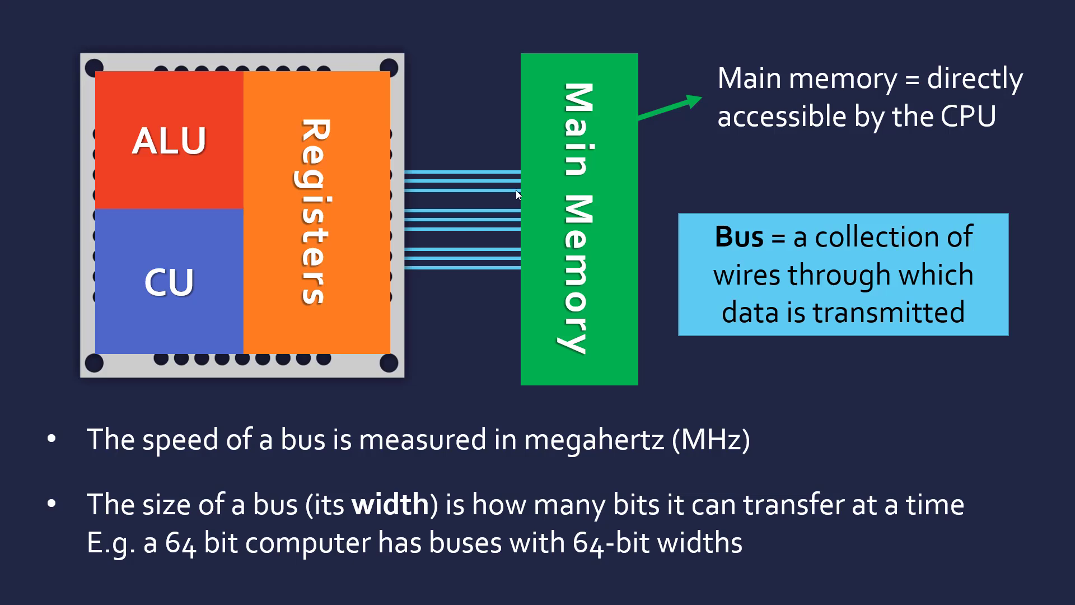
pyautogui.moveTo(395, 169)
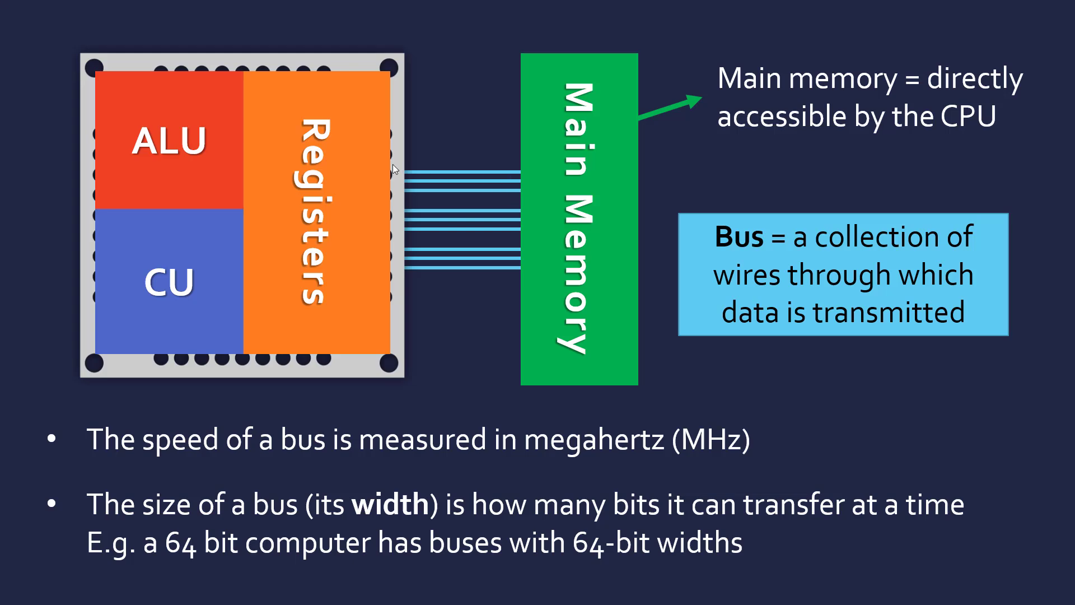
pyautogui.moveTo(462, 257)
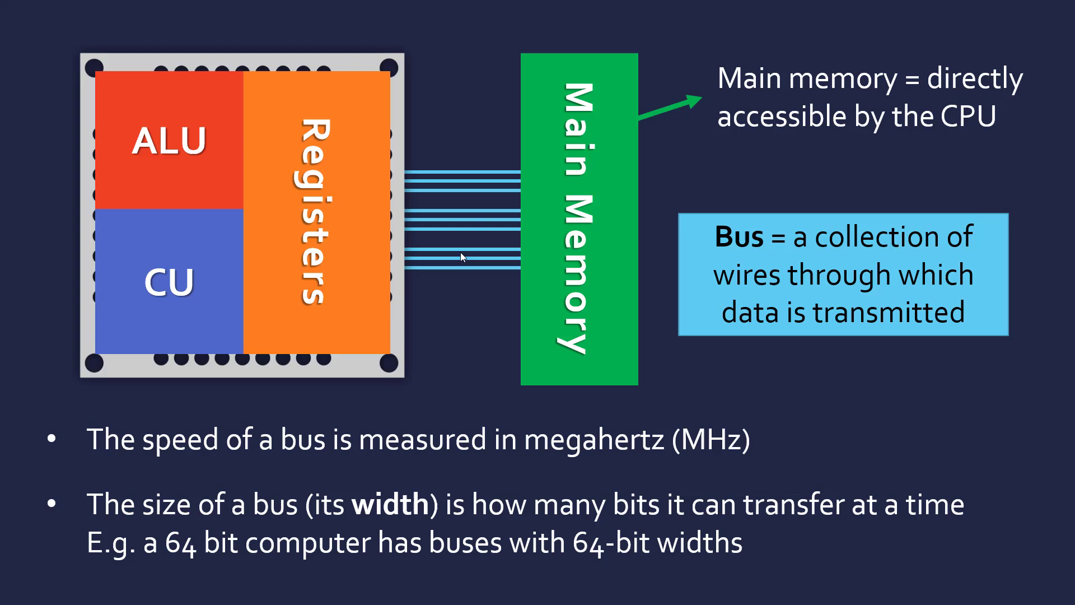
pyautogui.moveTo(370, 152)
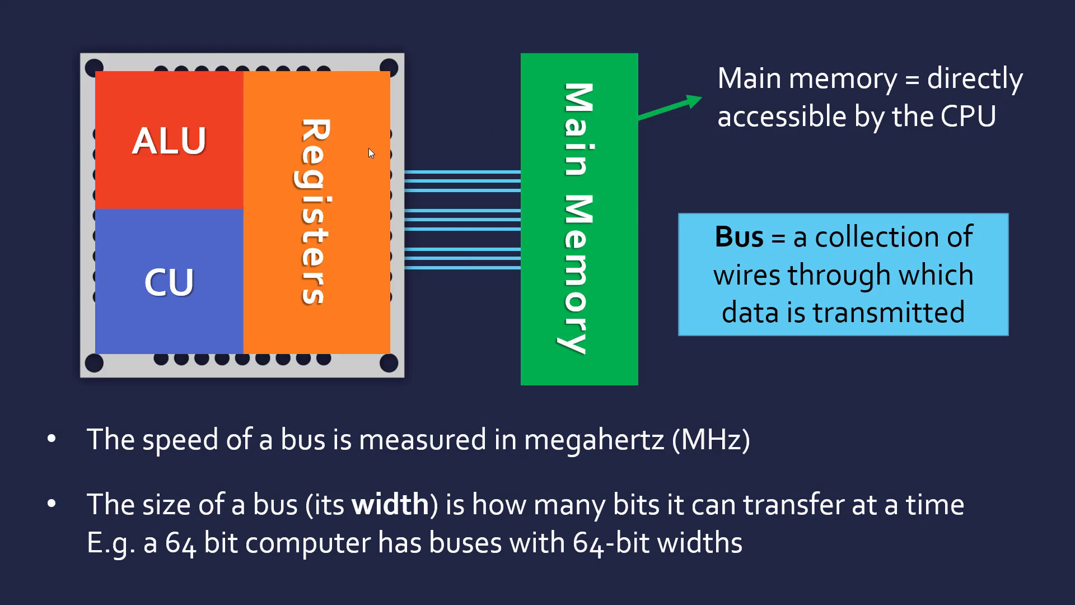
pyautogui.moveTo(530, 238)
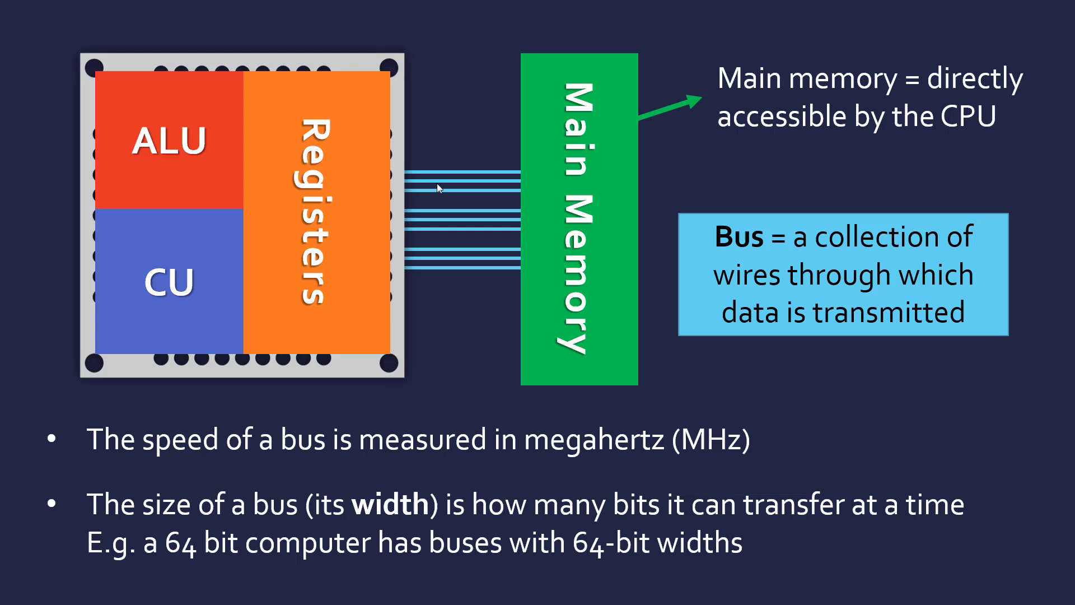
pyautogui.moveTo(525, 195)
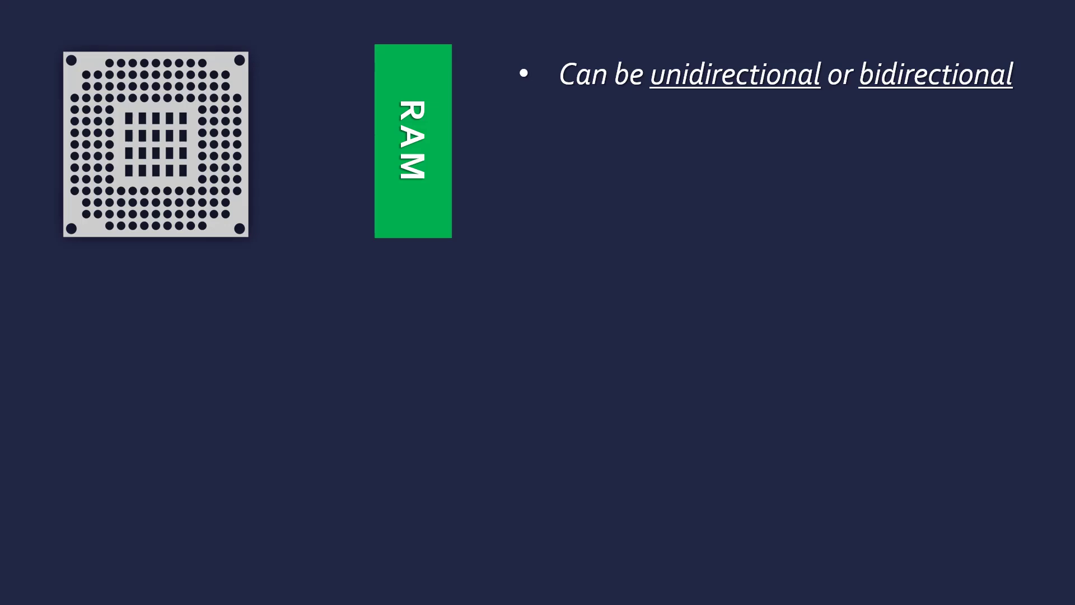
pyautogui.moveTo(265, 119)
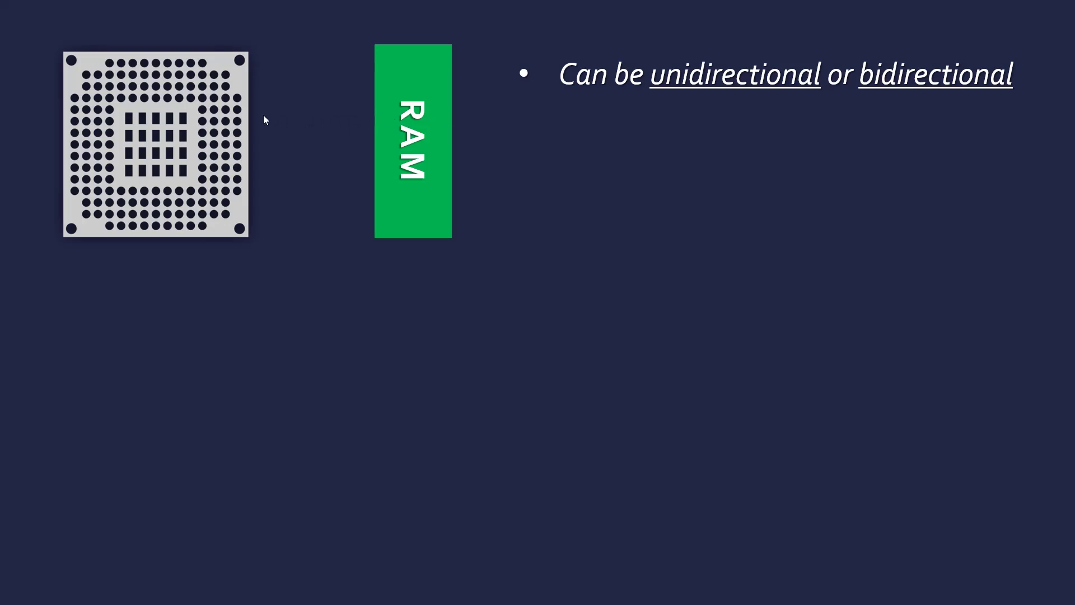
pyautogui.moveTo(219, 118)
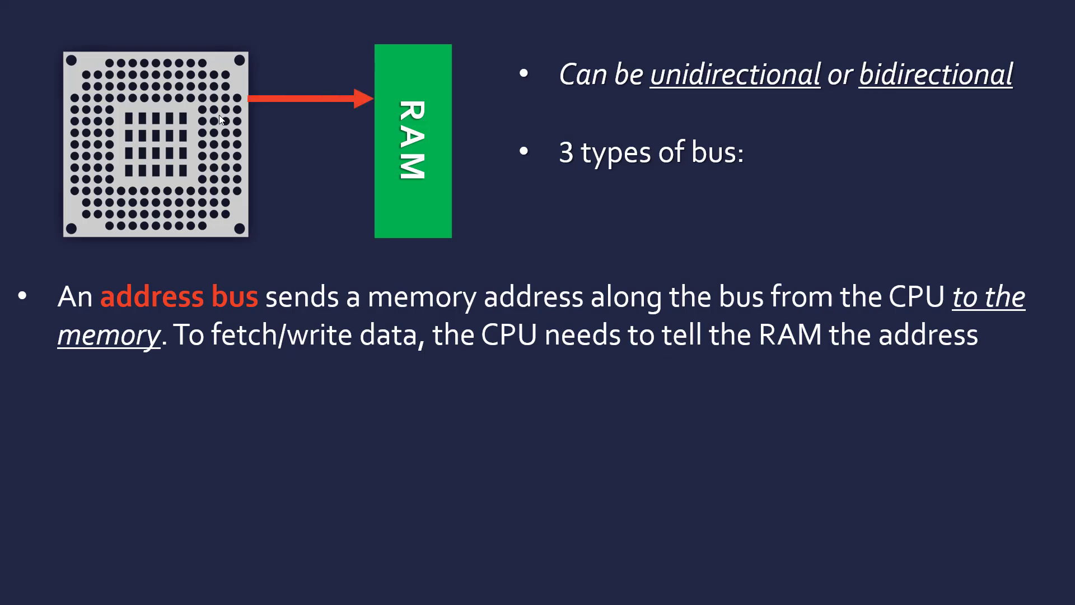
pyautogui.moveTo(363, 141)
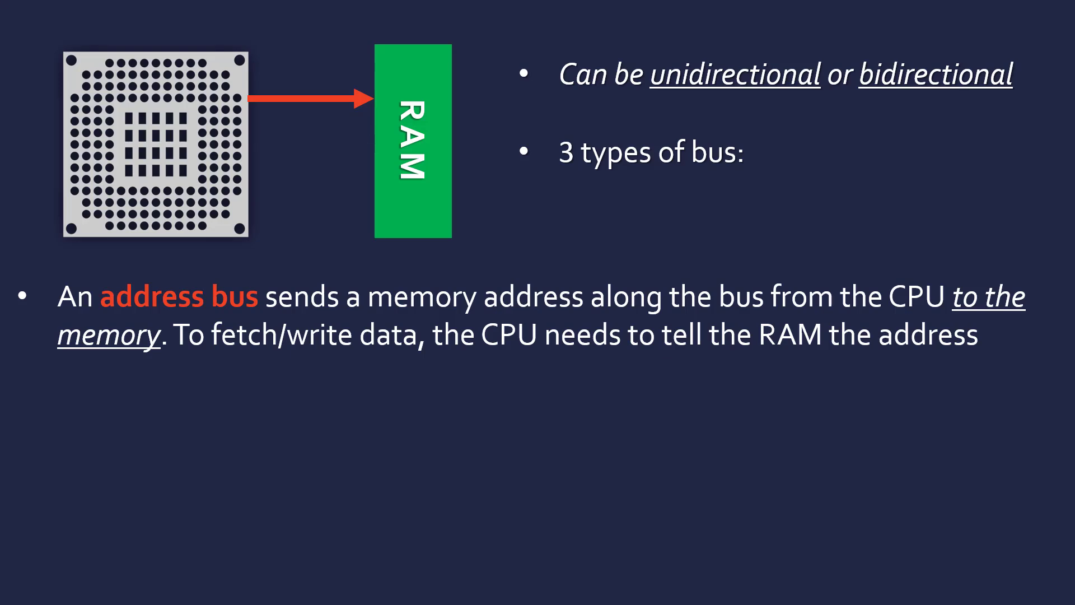
pyautogui.moveTo(269, 103)
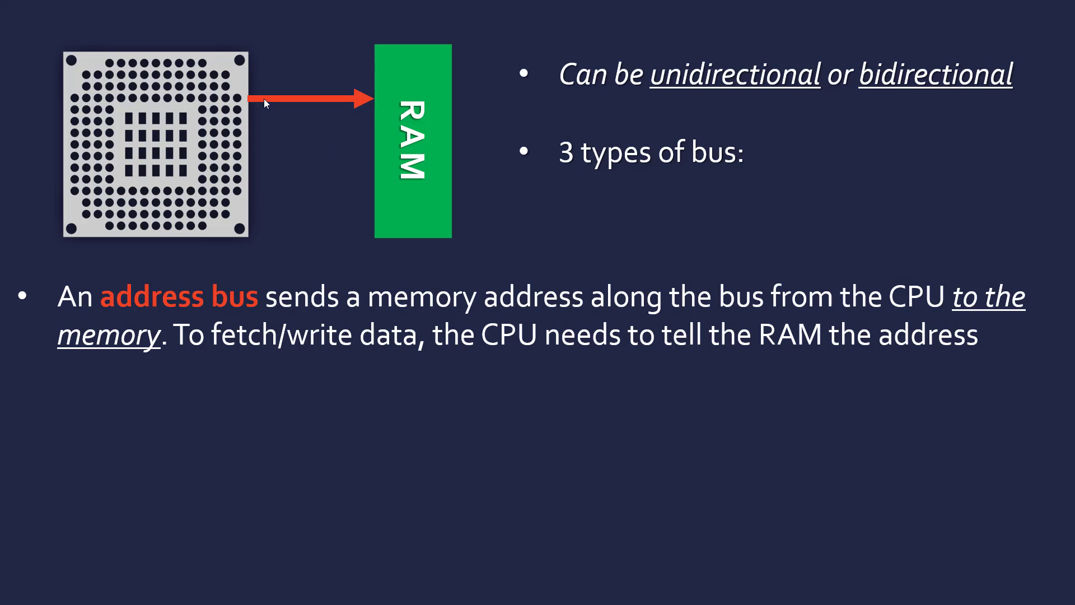
pyautogui.moveTo(340, 101)
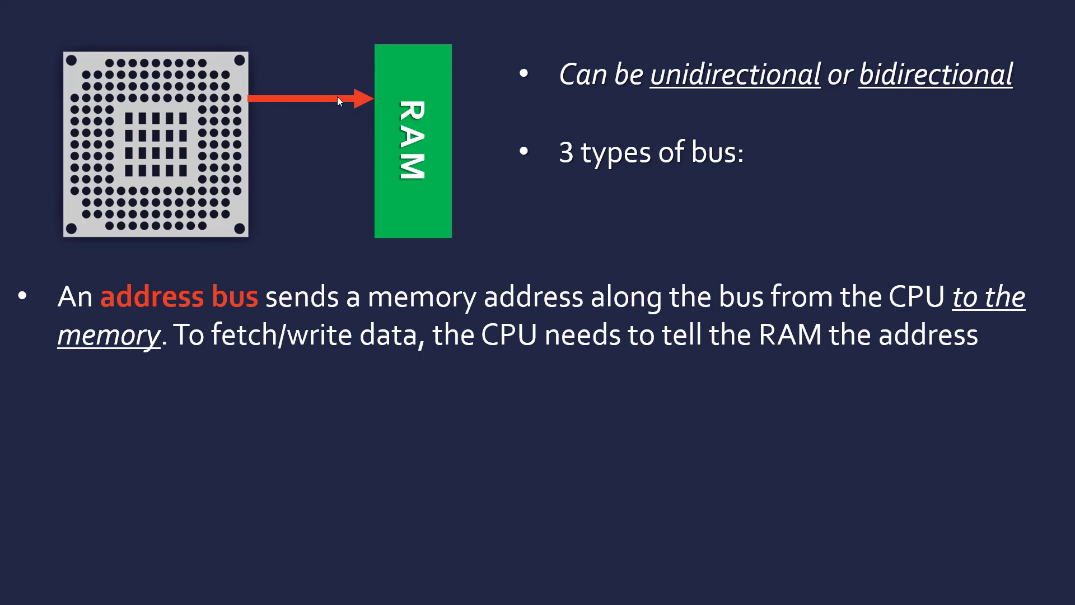
pyautogui.moveTo(420, 84)
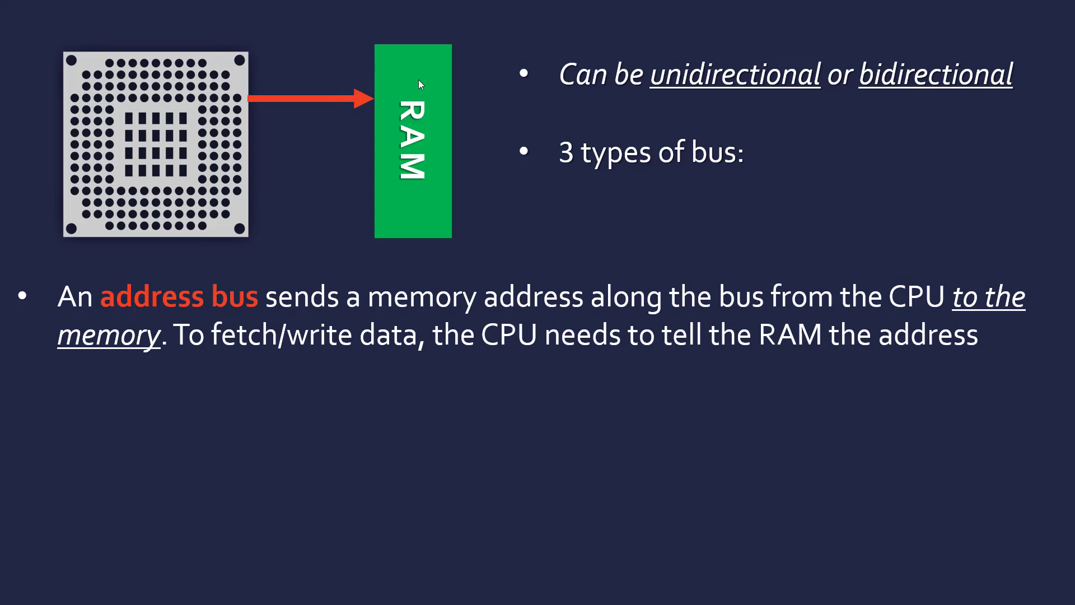
pyautogui.moveTo(440, 133)
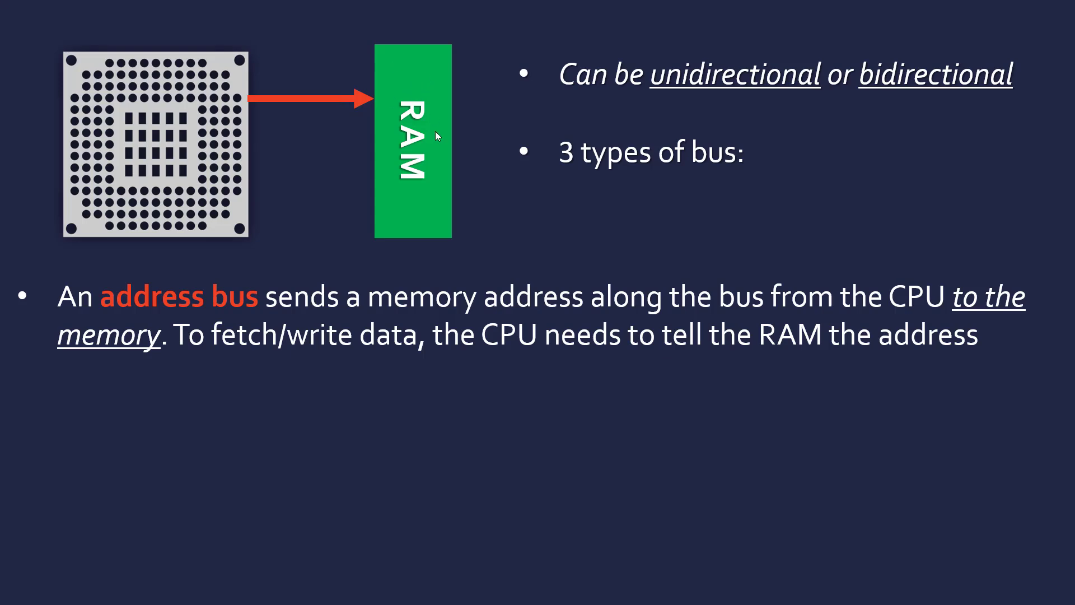
pyautogui.moveTo(411, 205)
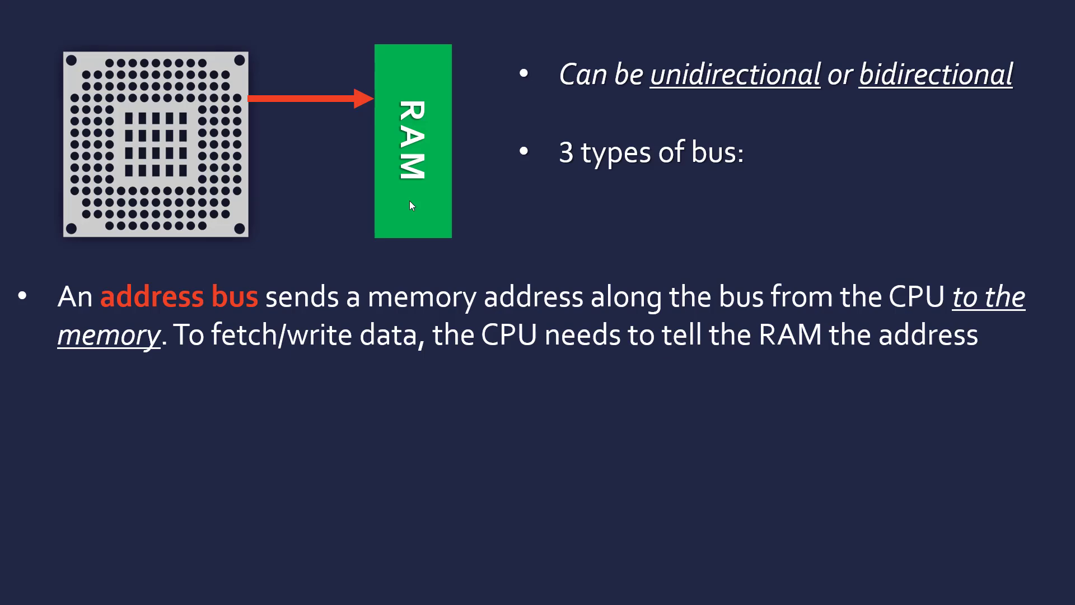
pyautogui.moveTo(351, 105)
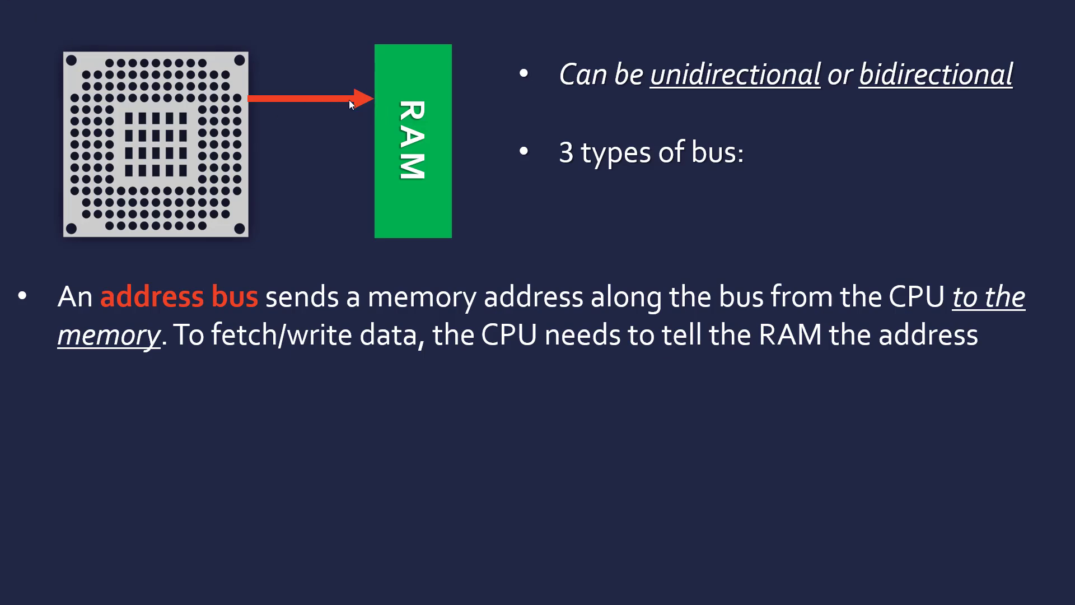
pyautogui.moveTo(196, 172)
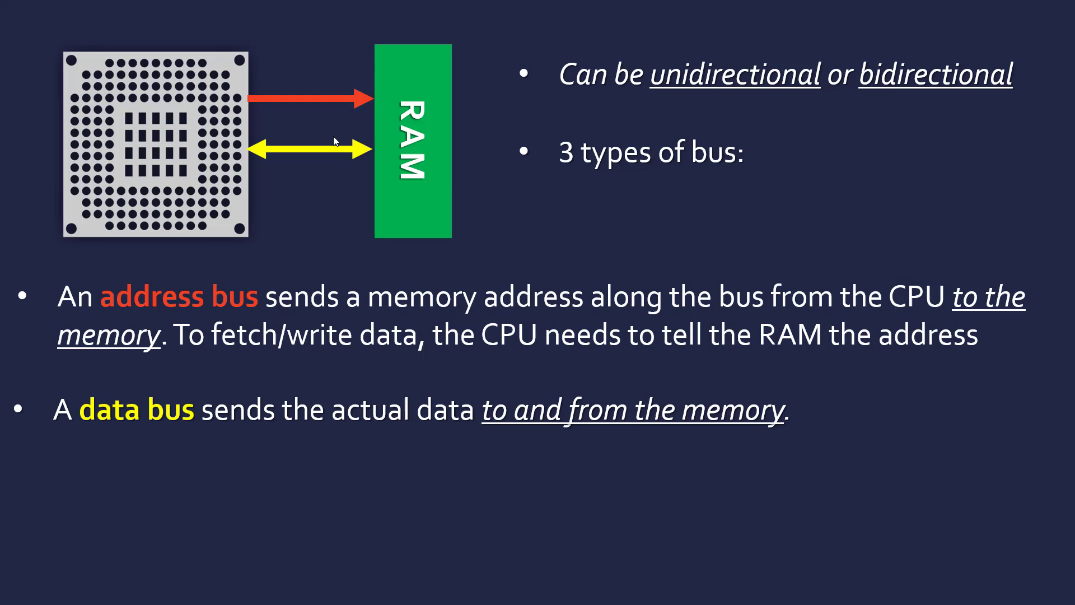
pyautogui.moveTo(409, 101)
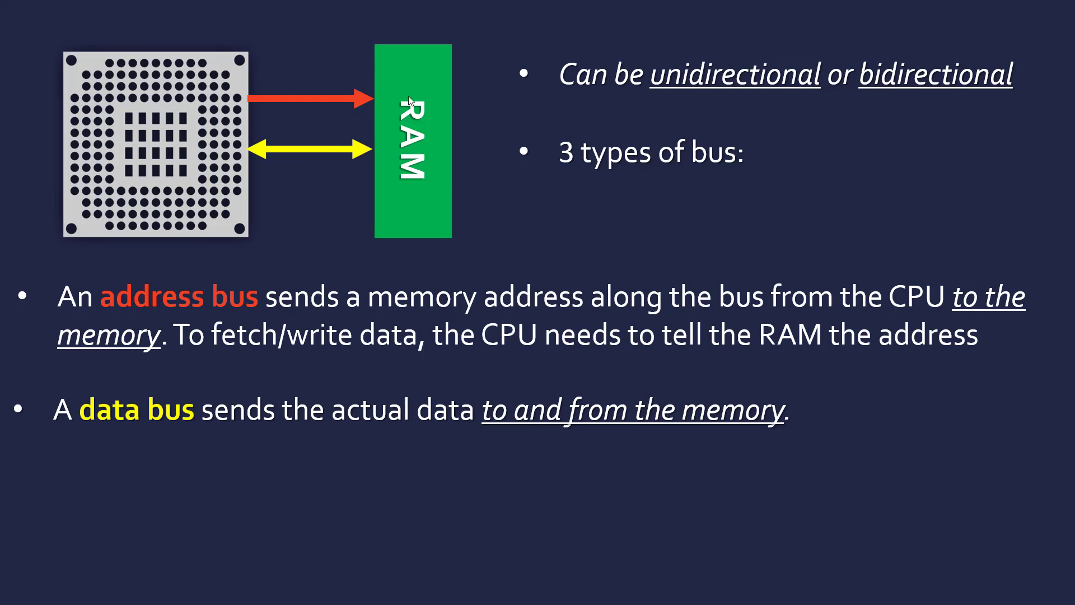
pyautogui.moveTo(202, 155)
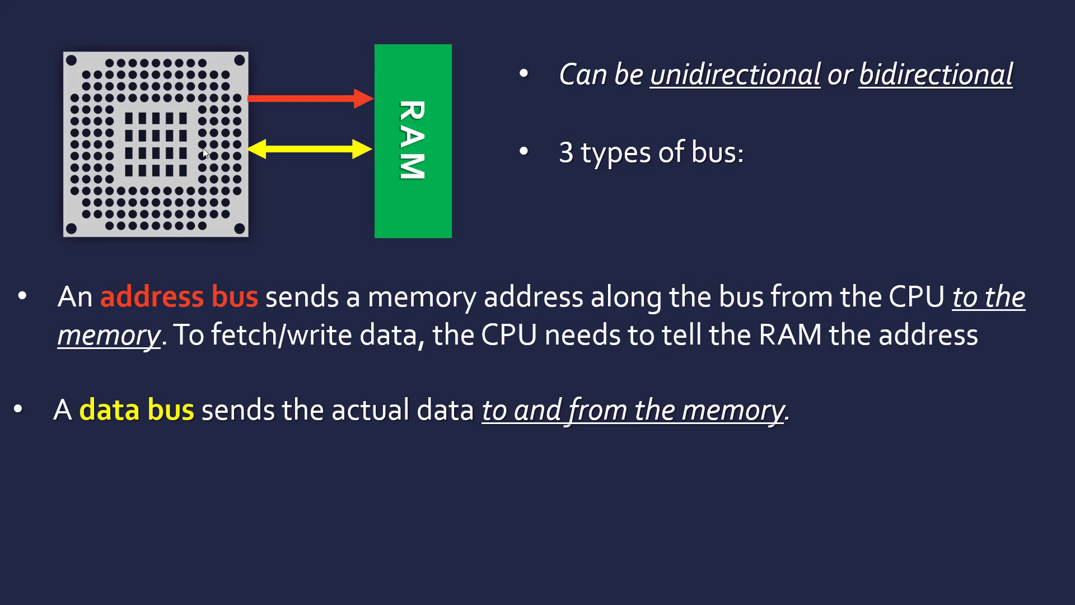
pyautogui.moveTo(298, 125)
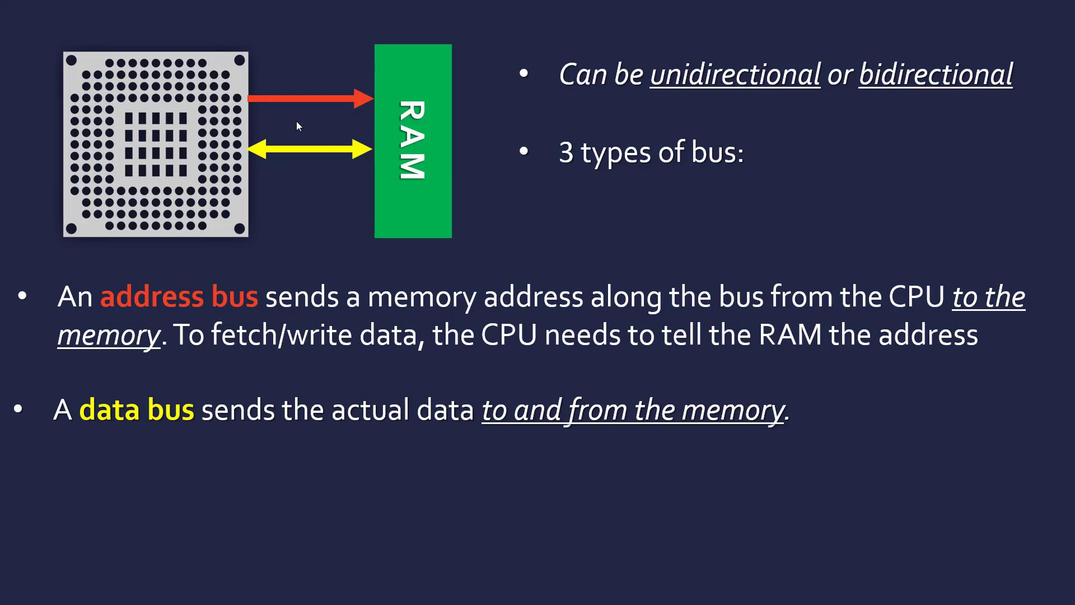
pyautogui.moveTo(282, 139)
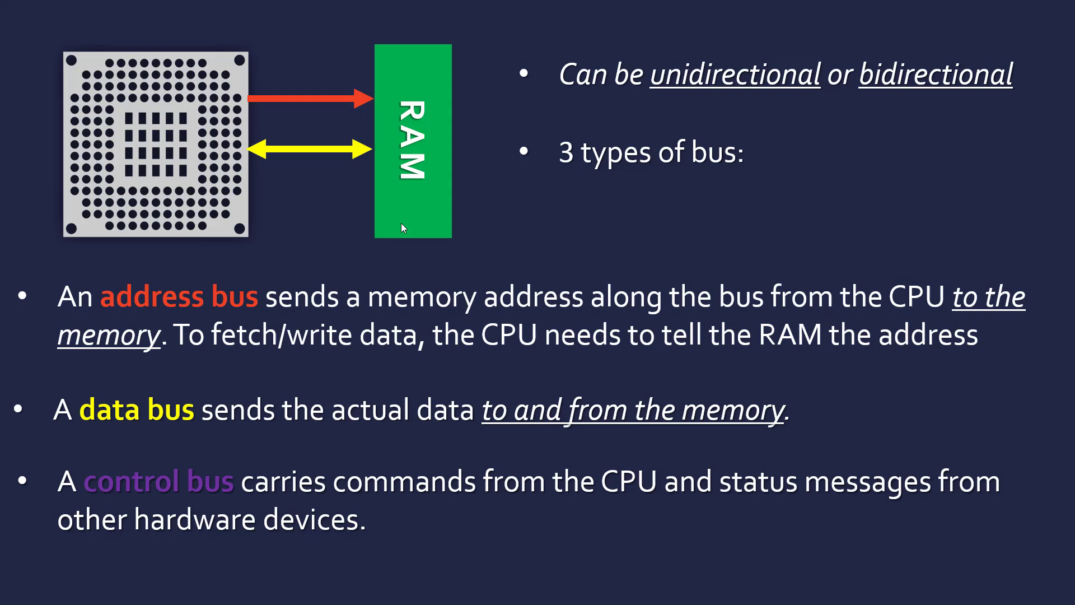
pyautogui.moveTo(416, 220)
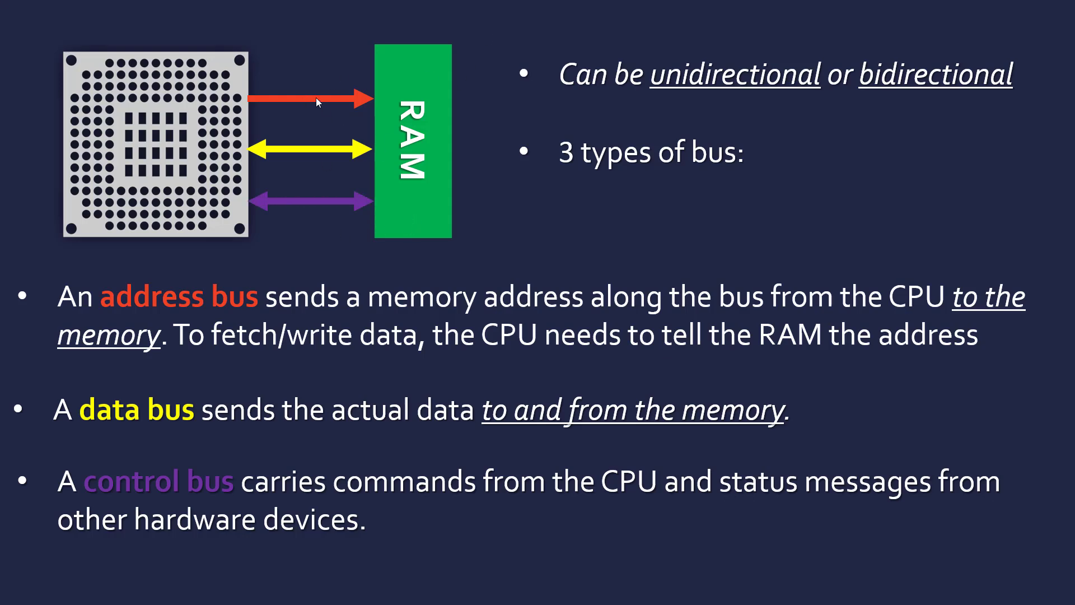
pyautogui.moveTo(581, 99)
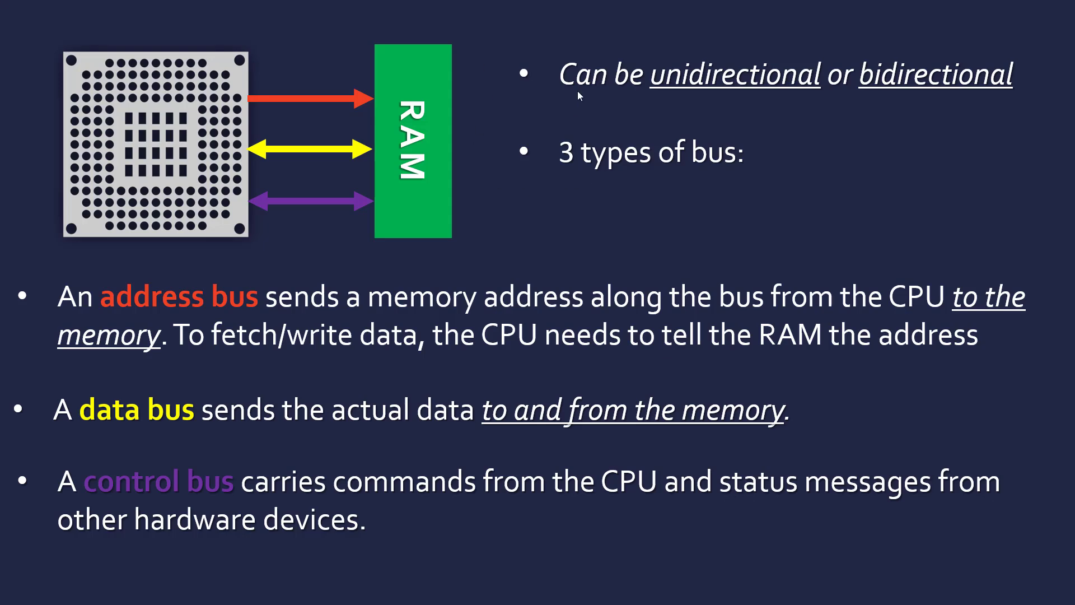
pyautogui.moveTo(245, 206)
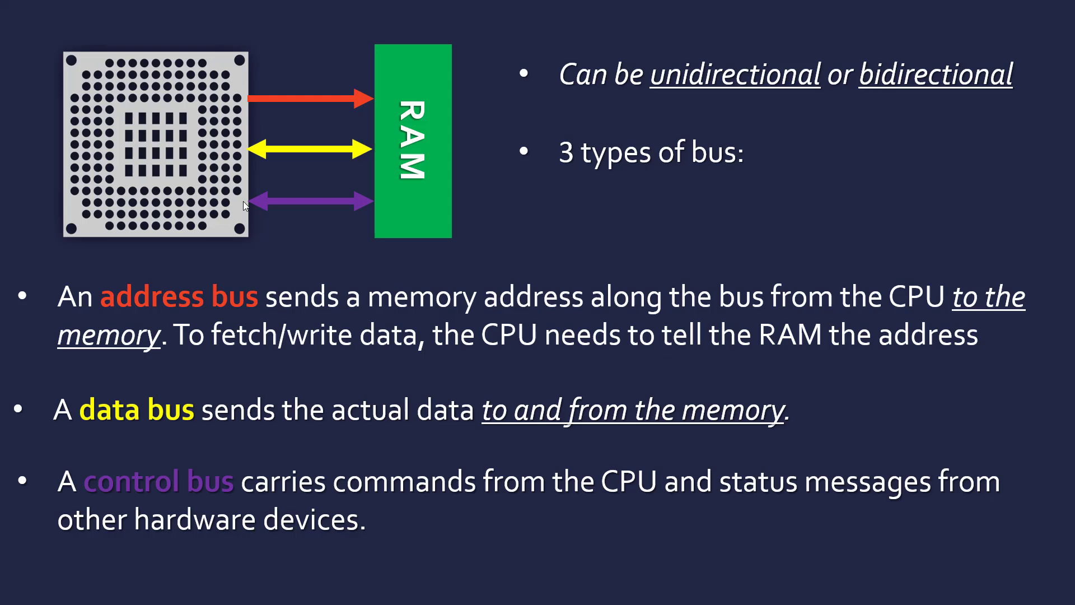
pyautogui.moveTo(375, 202)
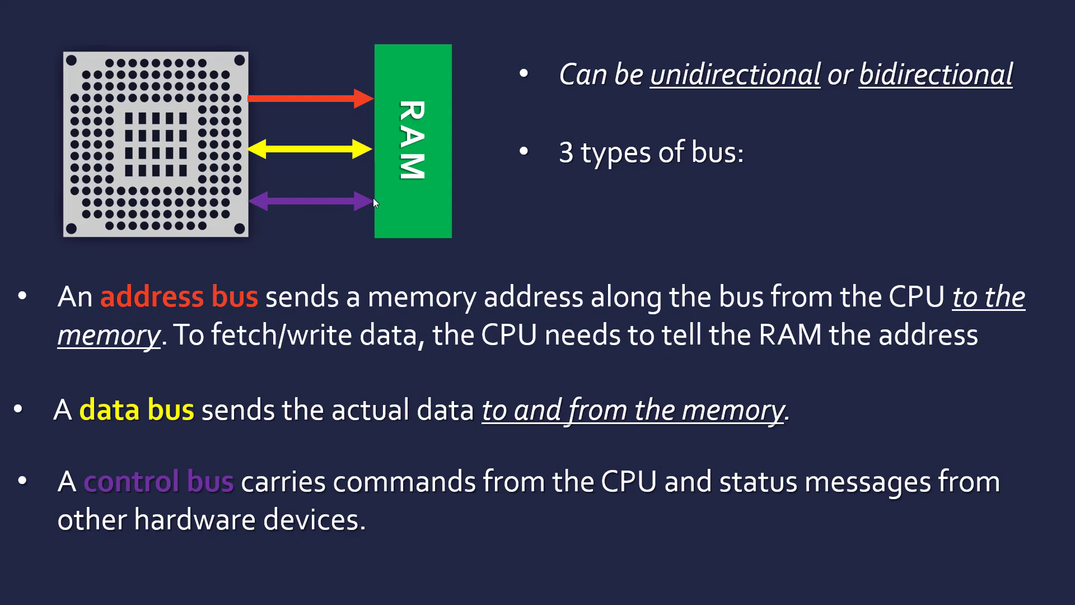
pyautogui.moveTo(594, 229)
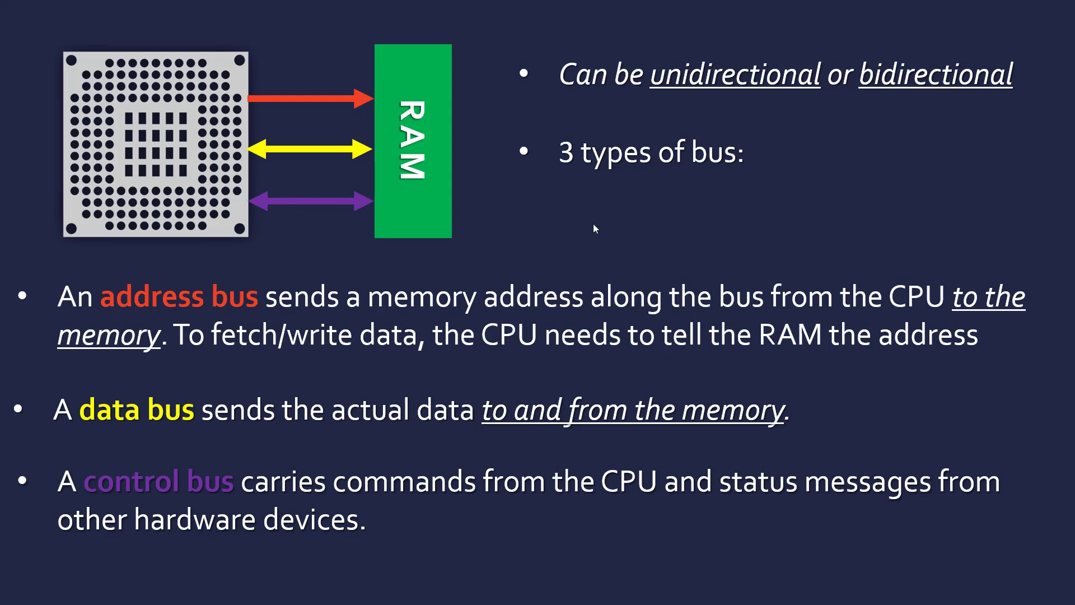
pyautogui.moveTo(189, 175)
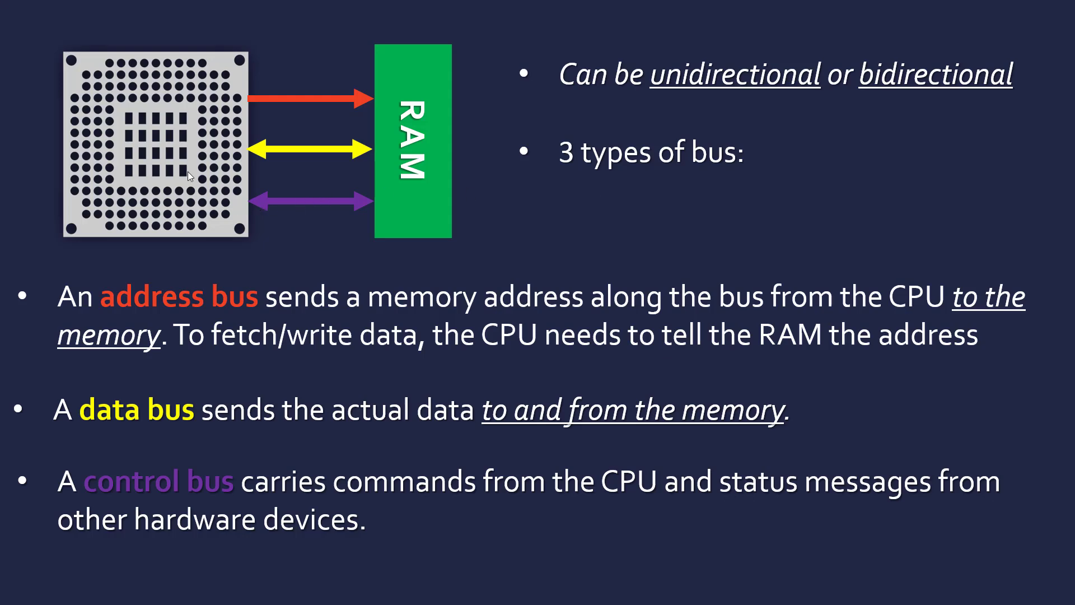
pyautogui.moveTo(354, 201)
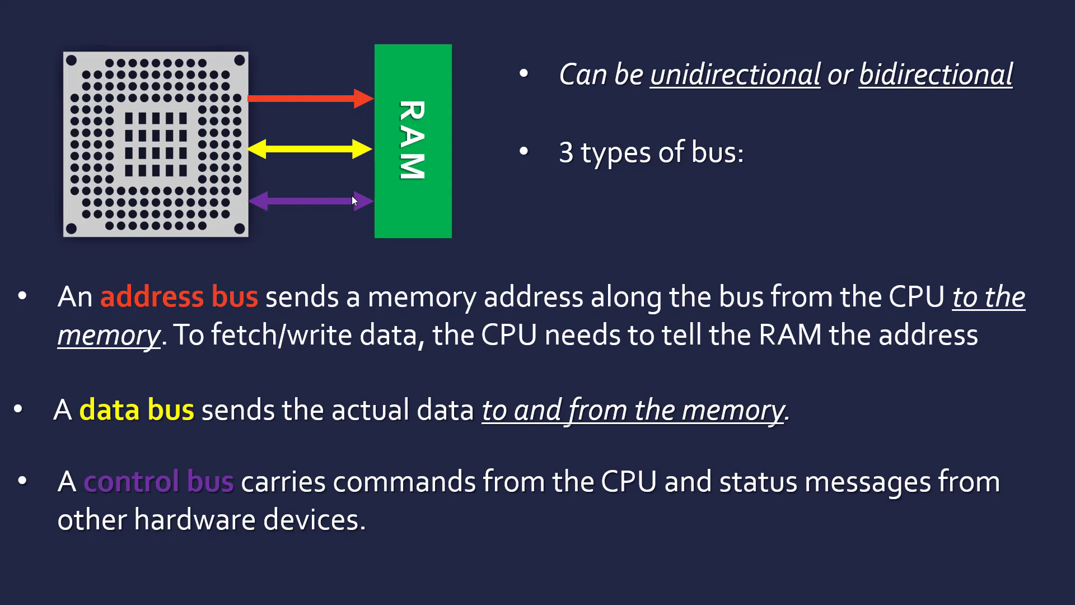
pyautogui.moveTo(231, 203)
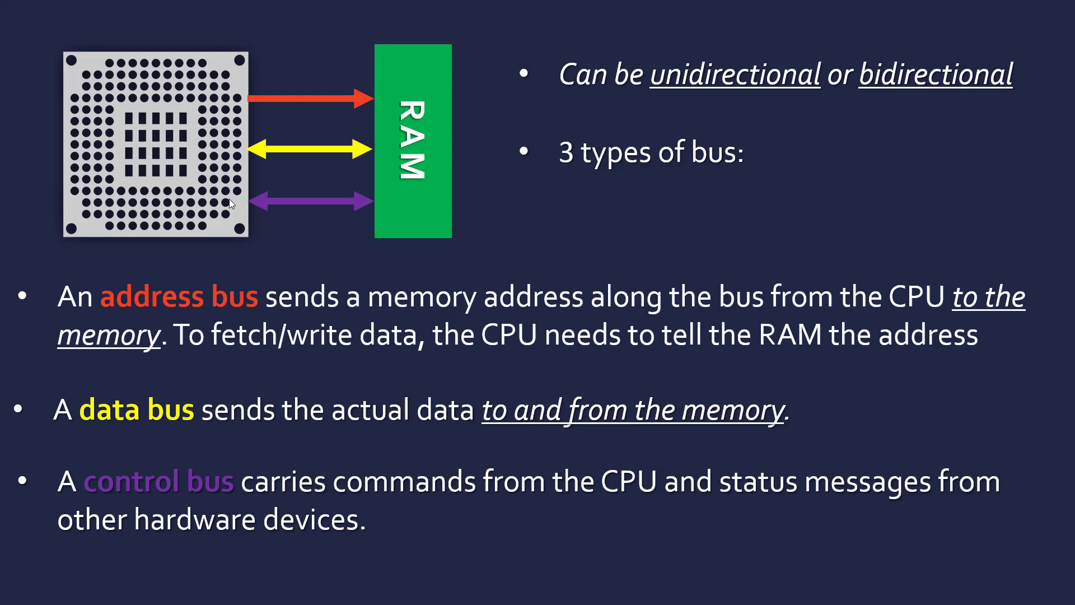
pyautogui.moveTo(489, 201)
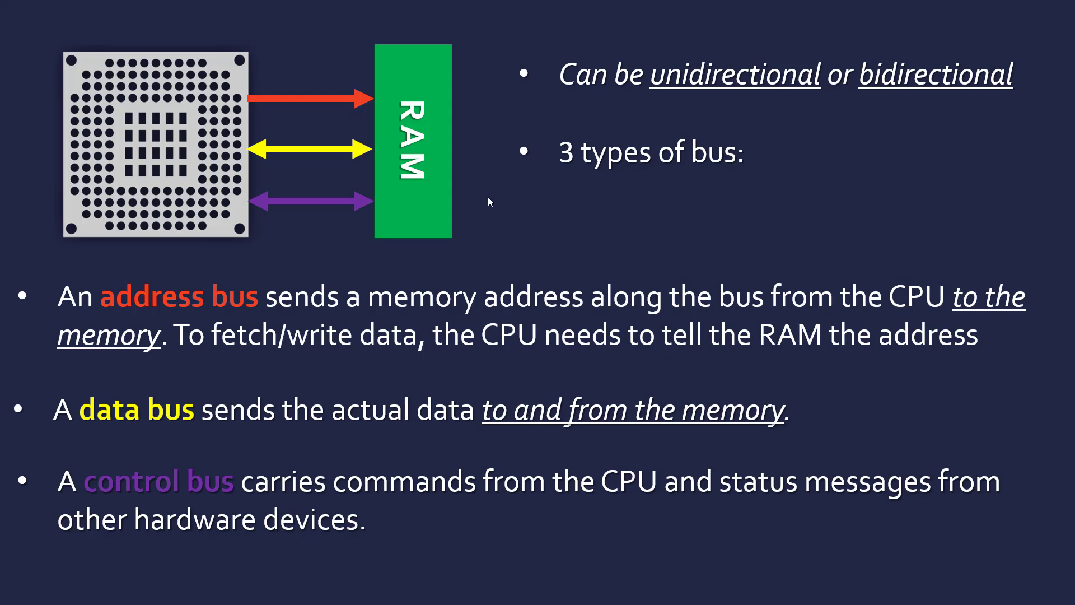
pyautogui.moveTo(519, 219)
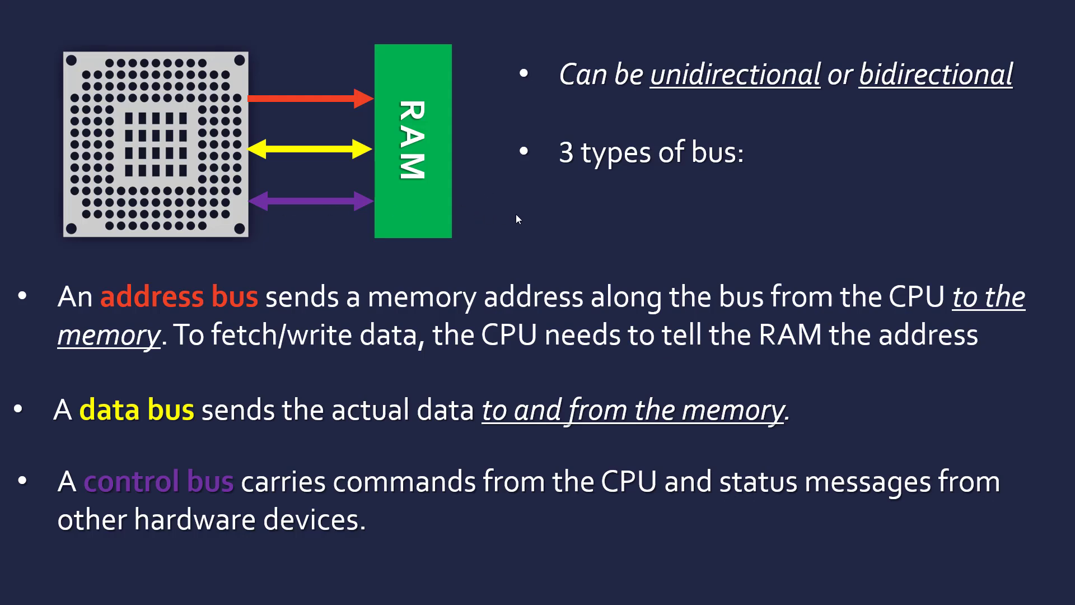
pyautogui.moveTo(161, 196)
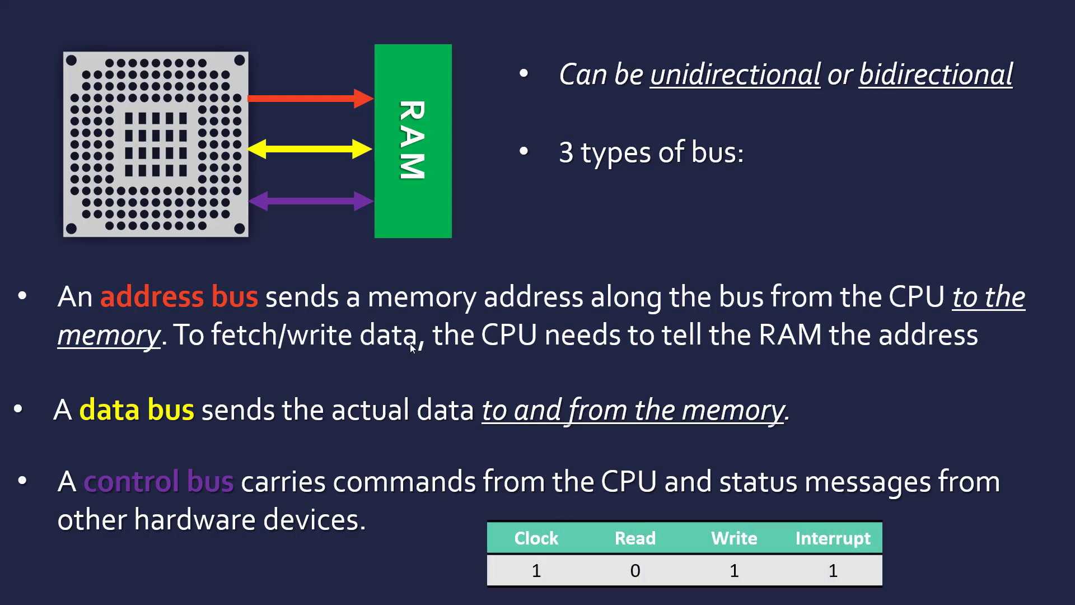
pyautogui.moveTo(134, 429)
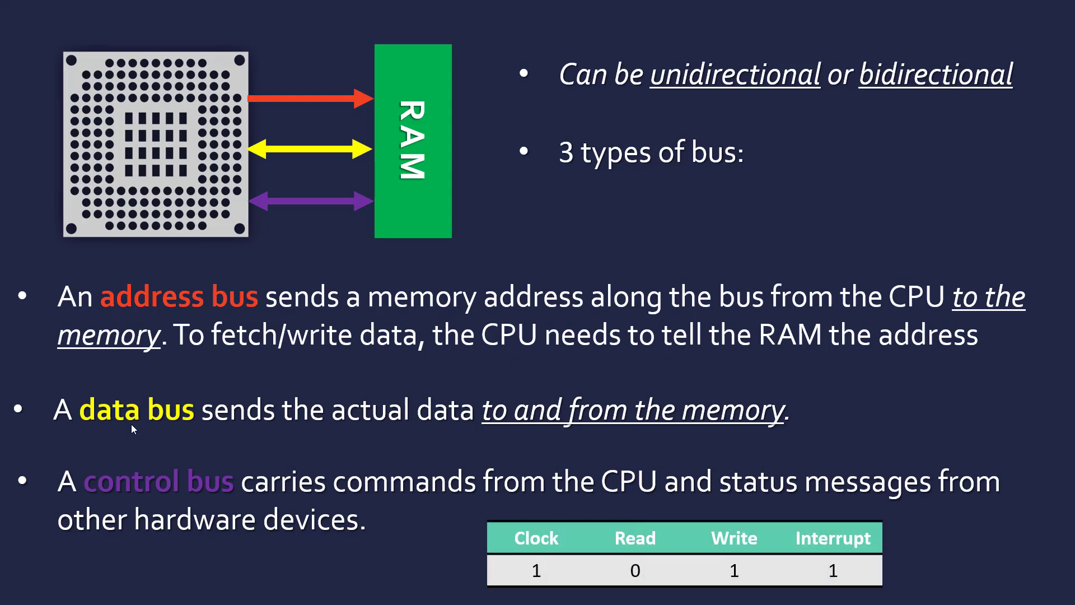
pyautogui.moveTo(144, 504)
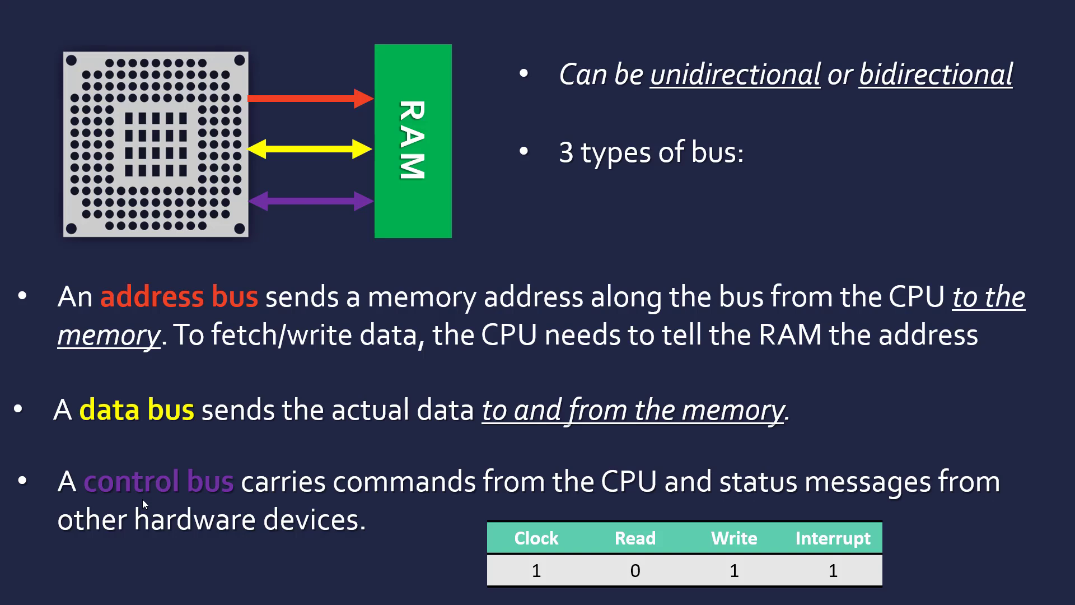
pyautogui.moveTo(703, 571)
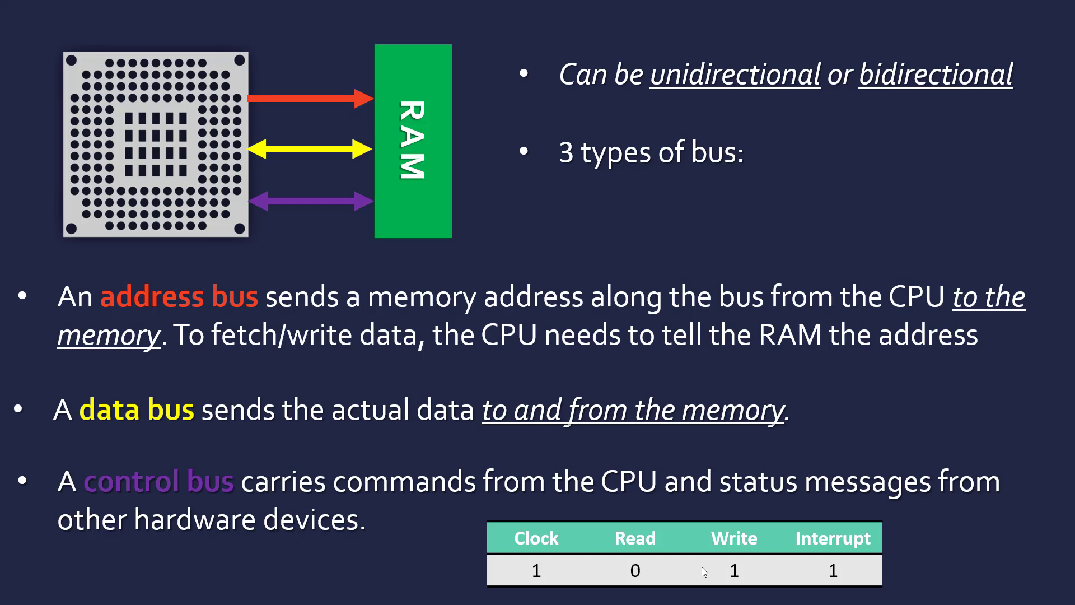
pyautogui.moveTo(157, 358)
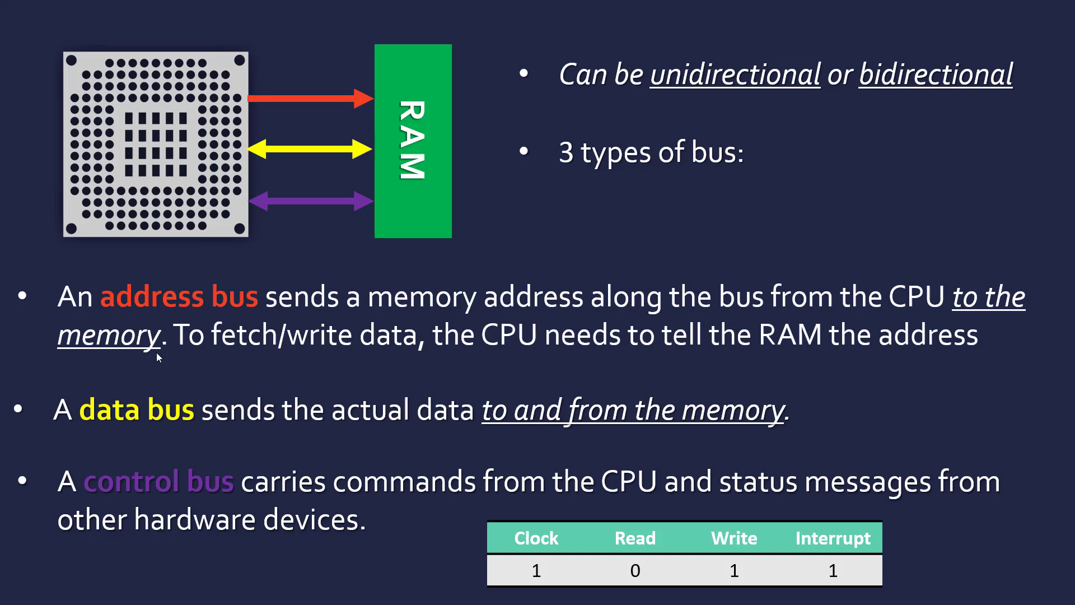
pyautogui.moveTo(567, 514)
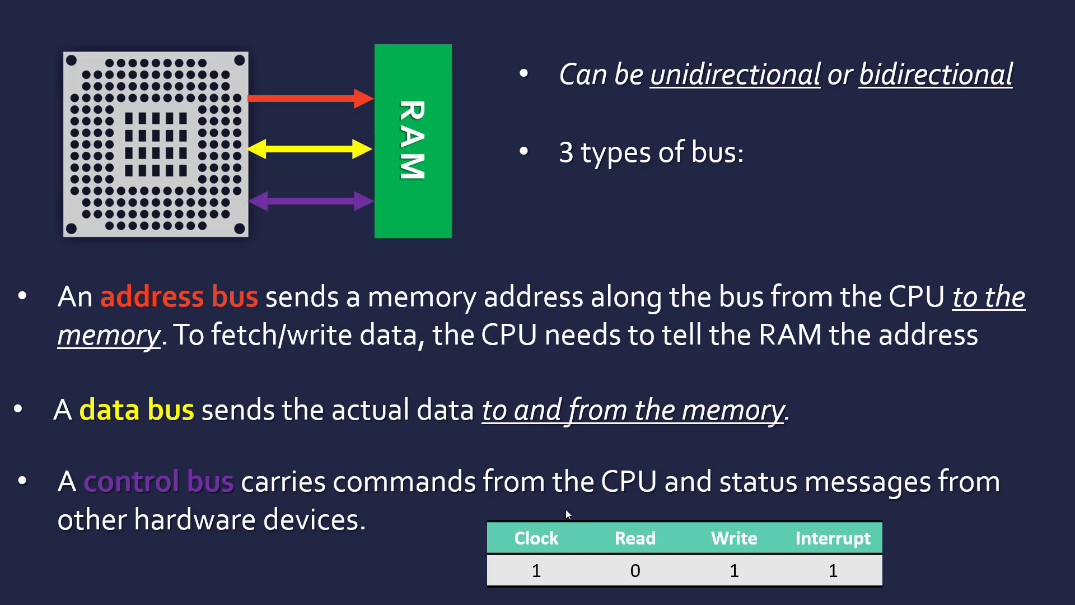
pyautogui.moveTo(588, 511)
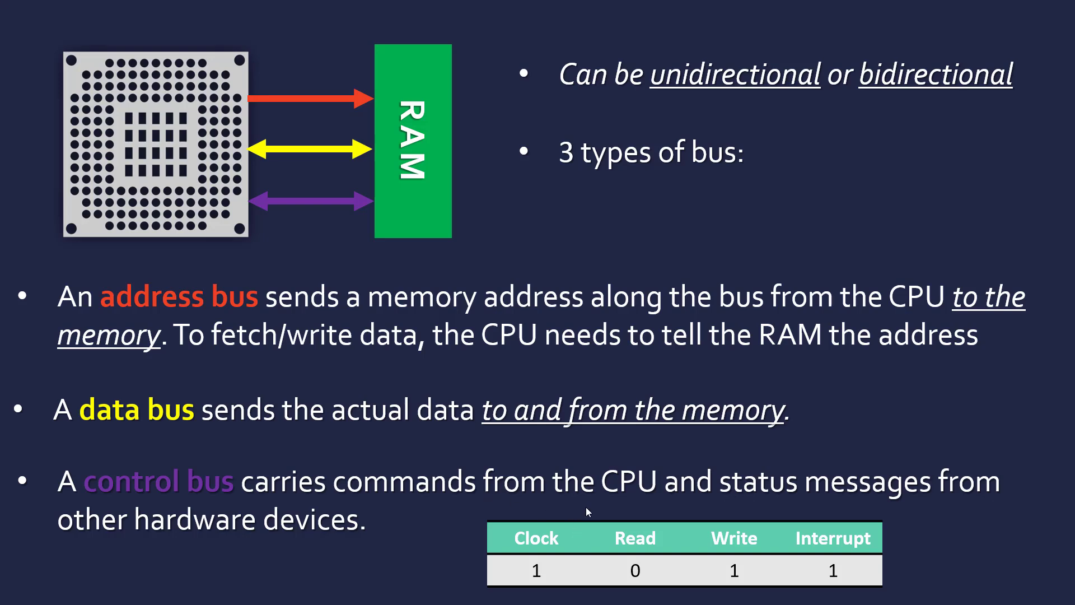
pyautogui.moveTo(684, 576)
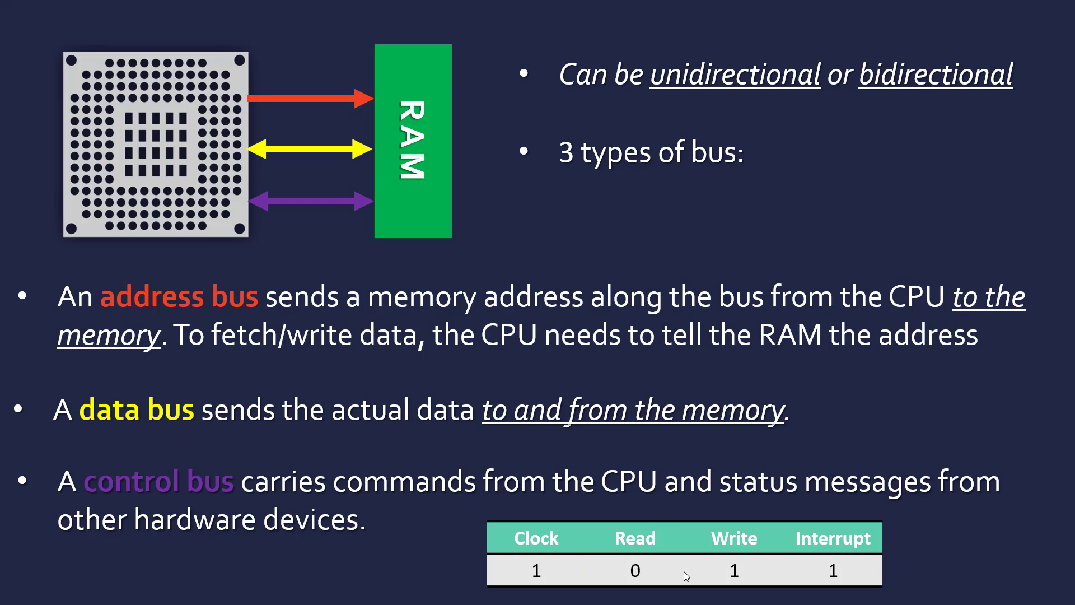
pyautogui.moveTo(576, 502)
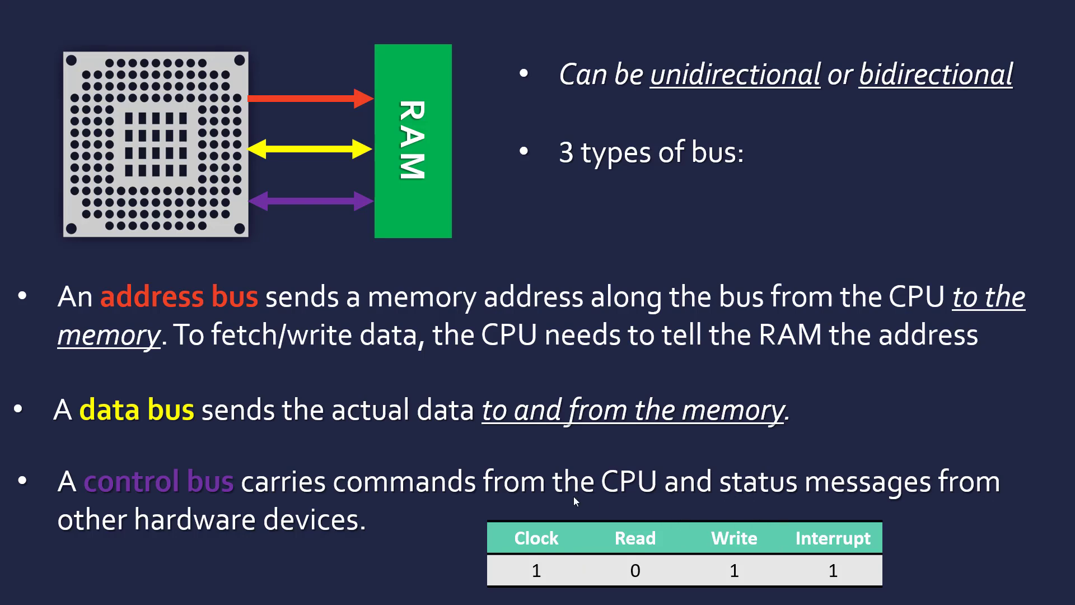
pyautogui.moveTo(457, 320)
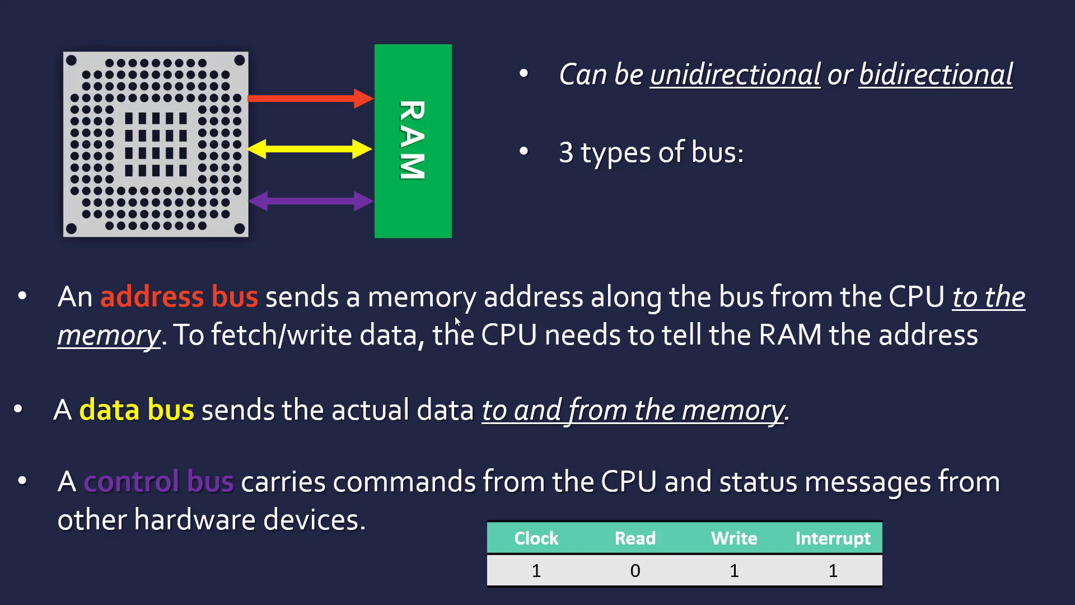
pyautogui.moveTo(158, 127)
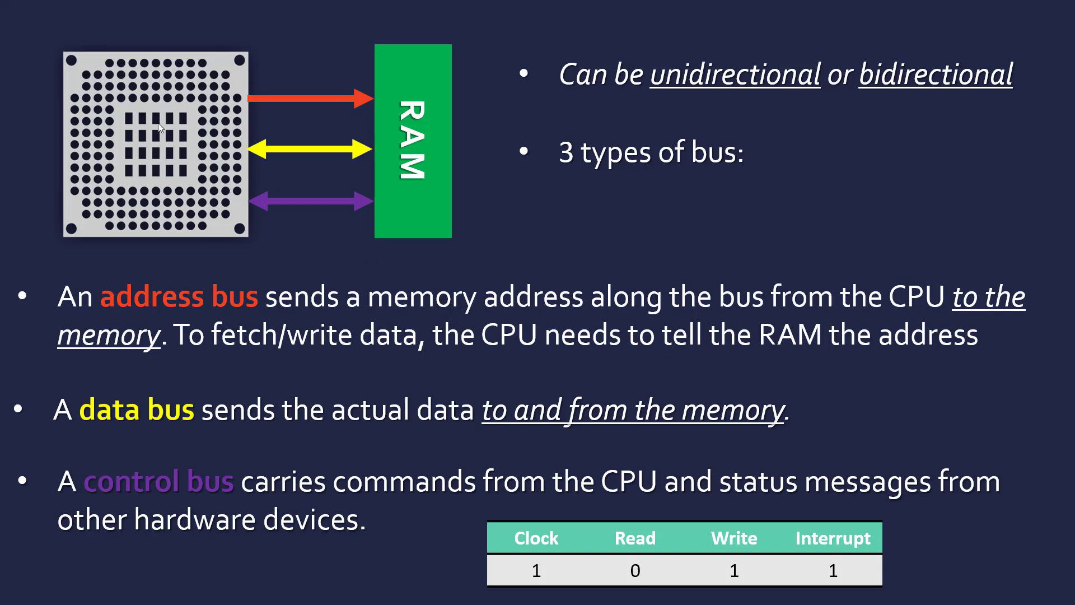
pyautogui.moveTo(551, 560)
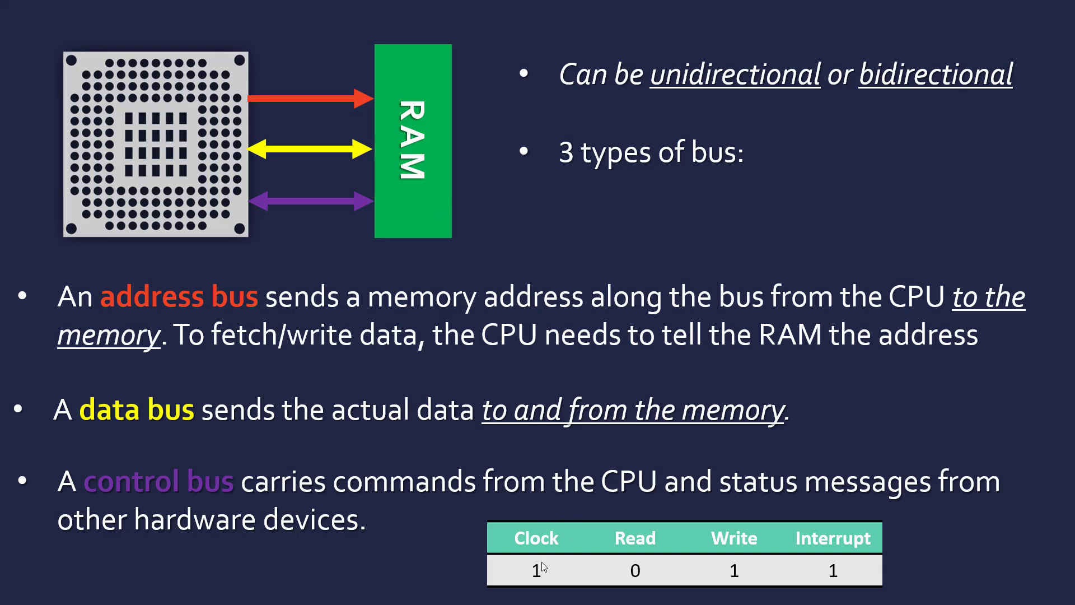
pyautogui.moveTo(179, 140)
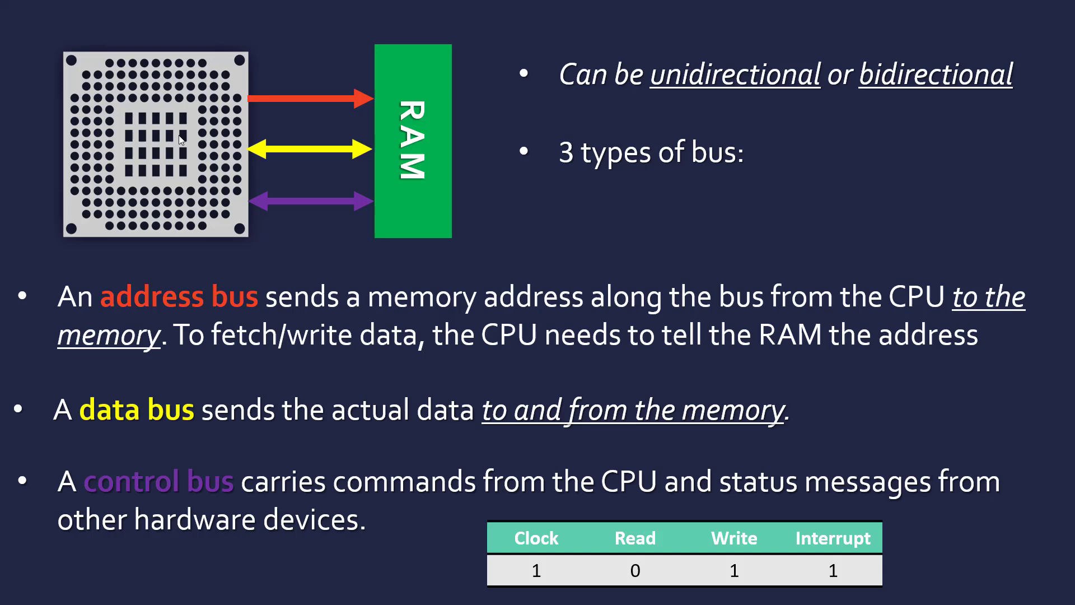
pyautogui.moveTo(606, 527)
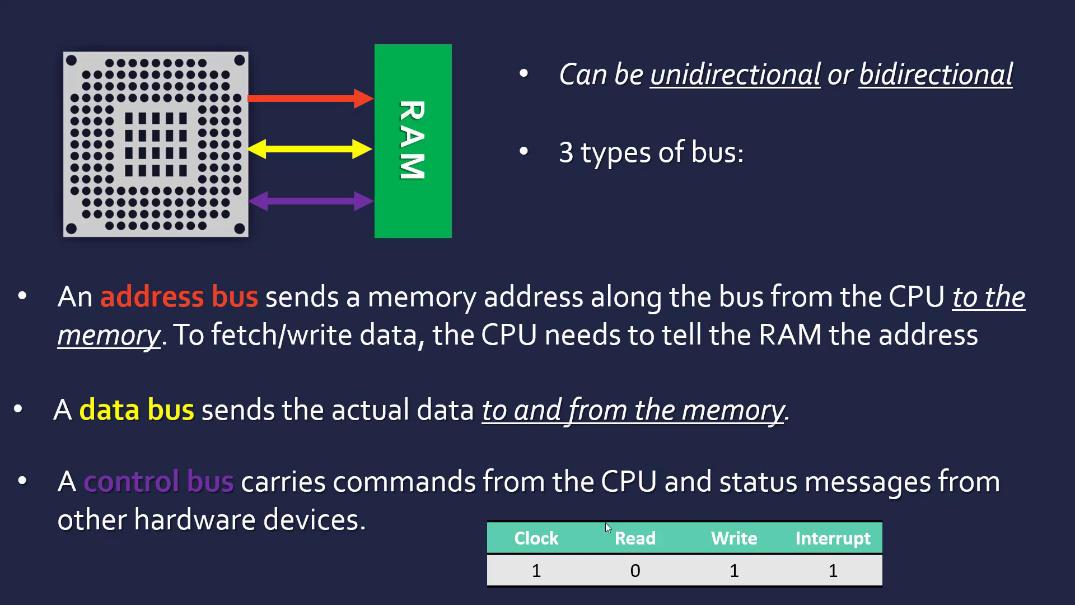
pyautogui.moveTo(704, 507)
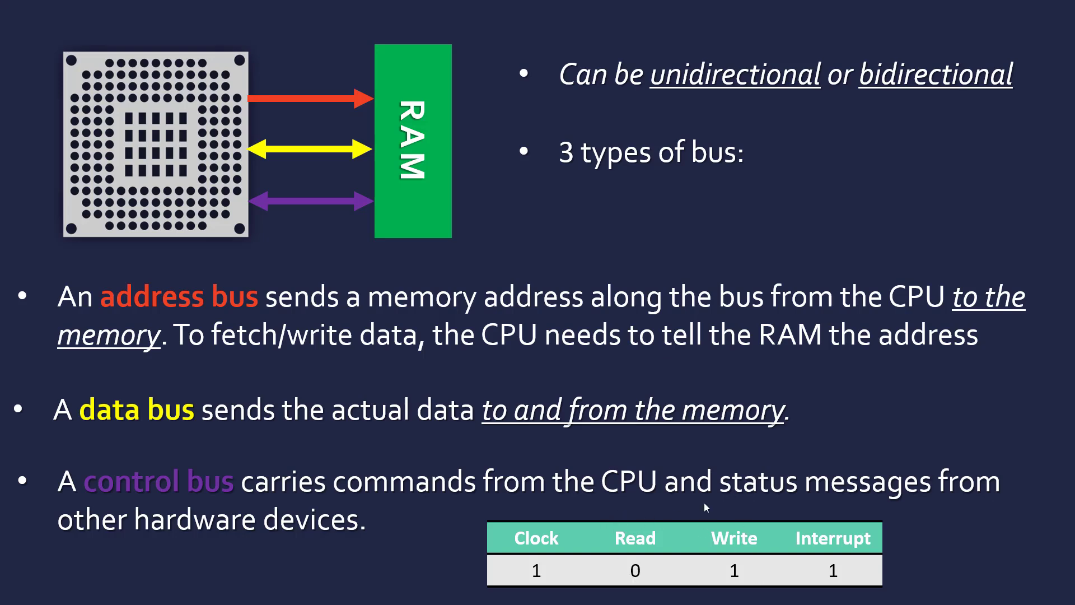
pyautogui.moveTo(641, 549)
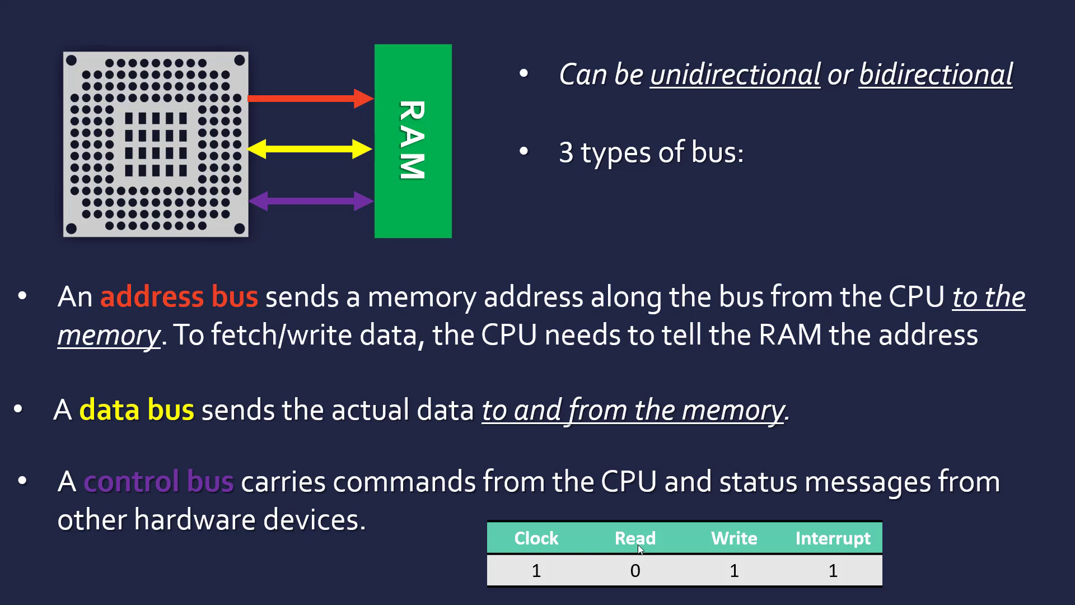
pyautogui.moveTo(648, 576)
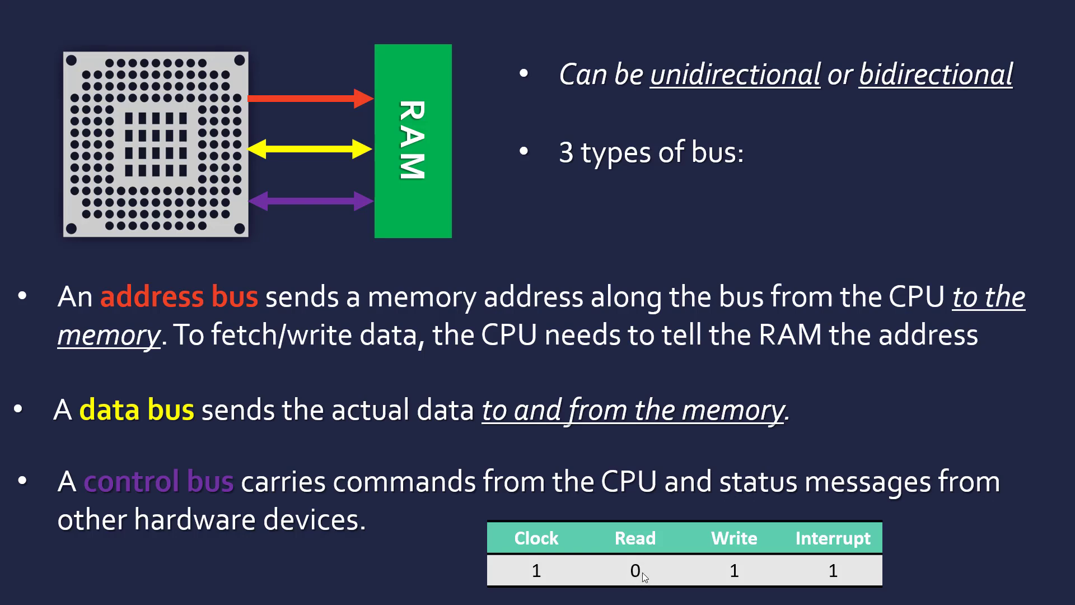
pyautogui.moveTo(732, 596)
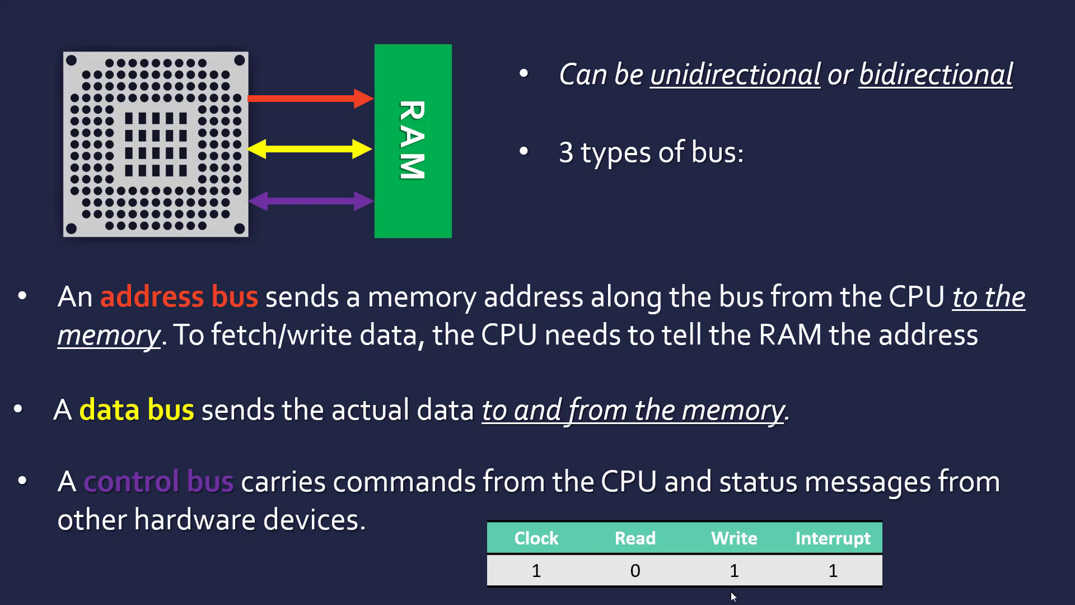
pyautogui.moveTo(638, 518)
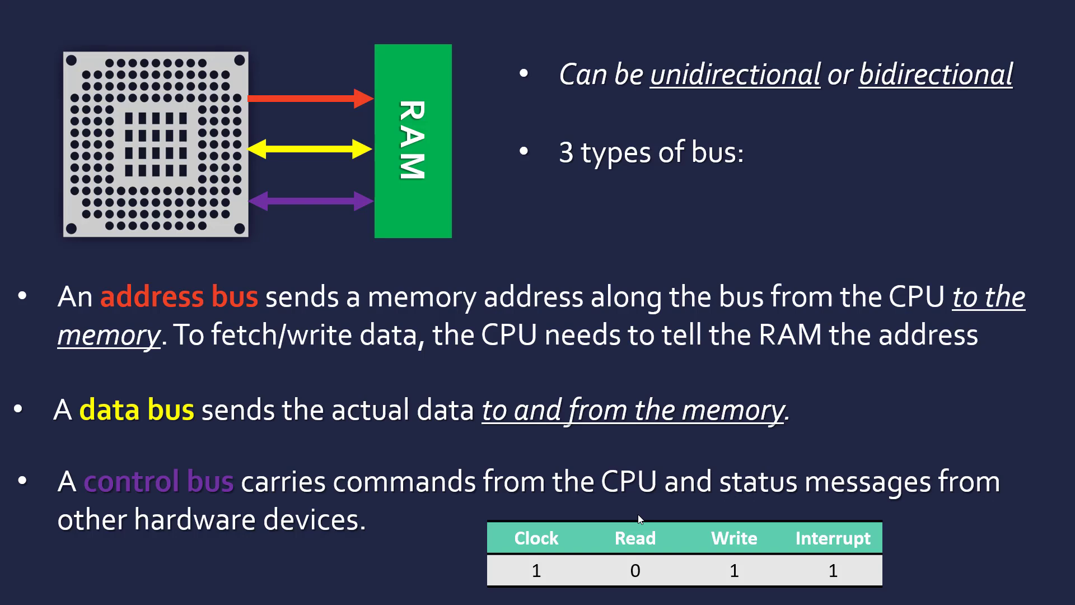
pyautogui.moveTo(645, 519)
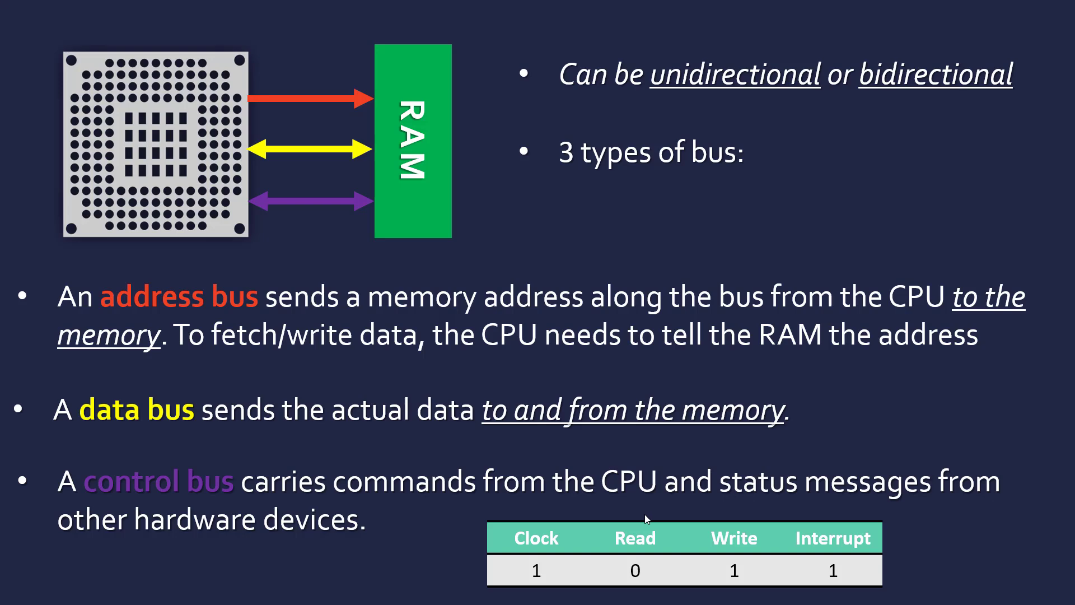
pyautogui.moveTo(446, 197)
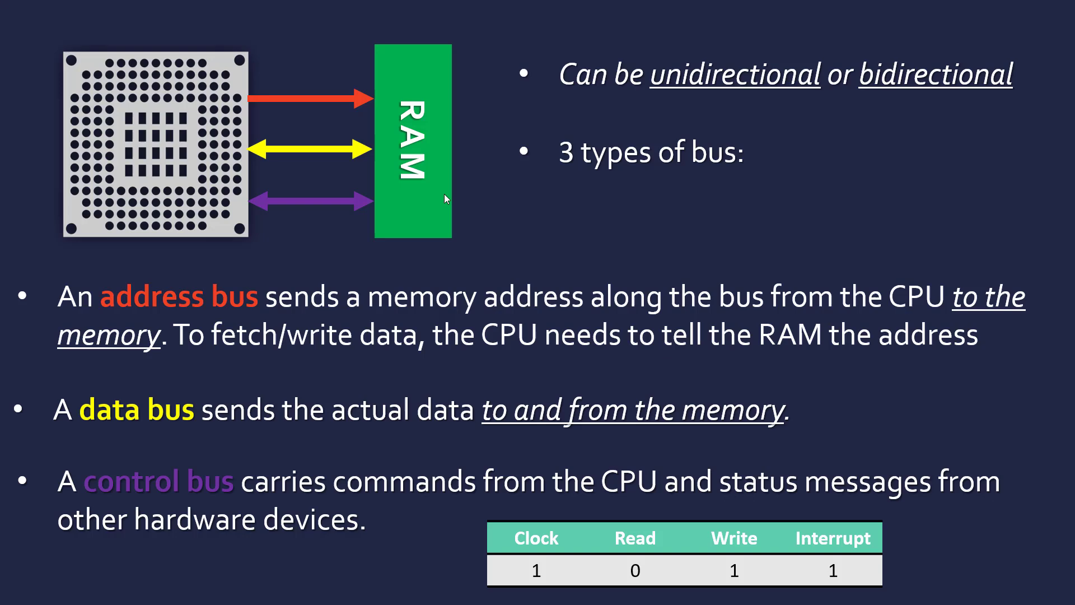
pyautogui.moveTo(186, 155)
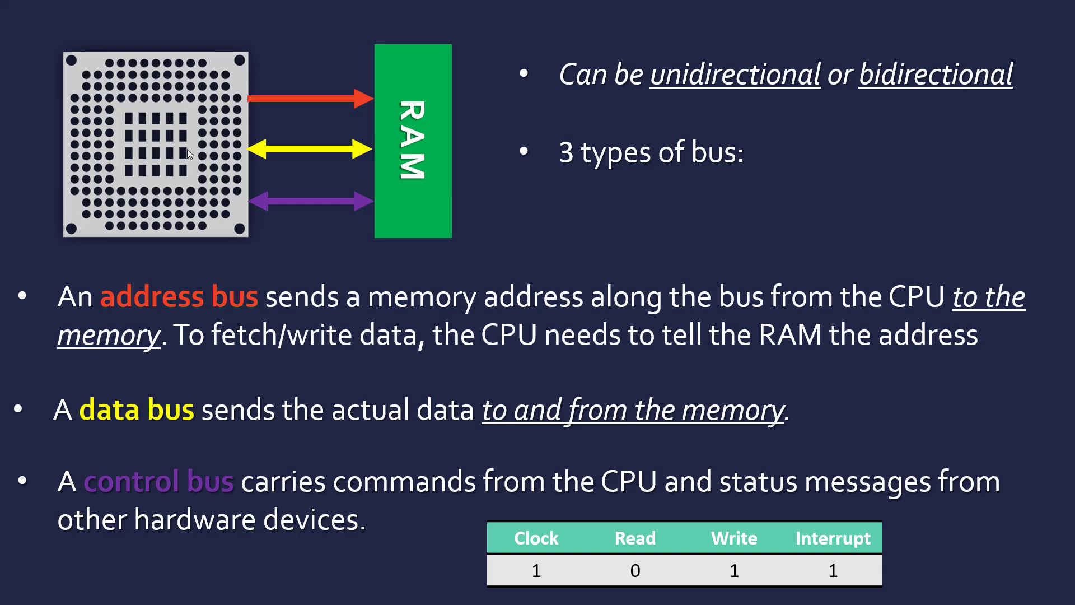
pyautogui.moveTo(804, 574)
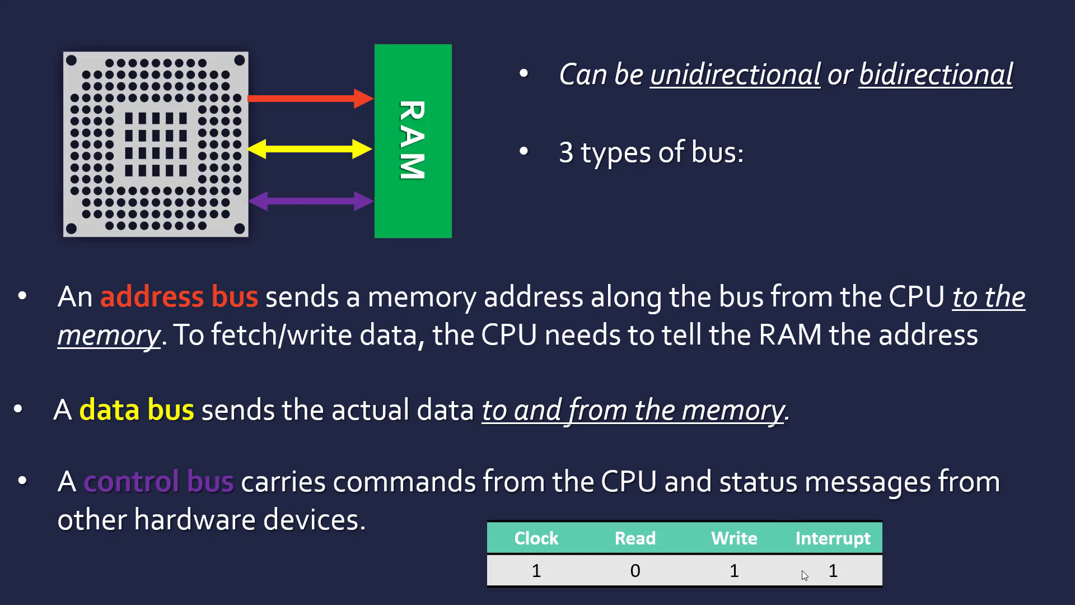
pyautogui.moveTo(438, 448)
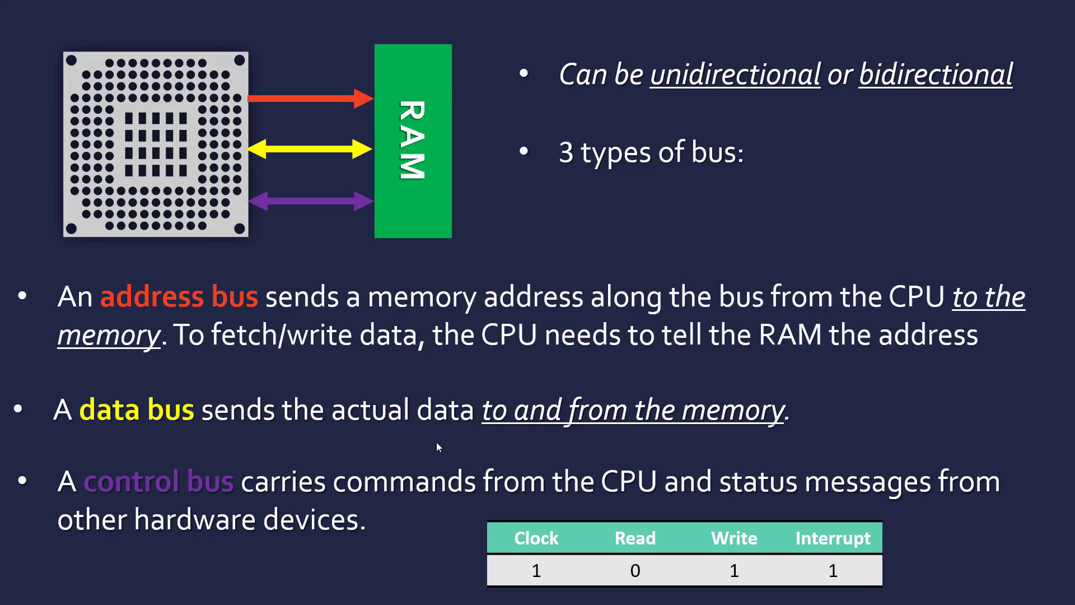
pyautogui.moveTo(599, 574)
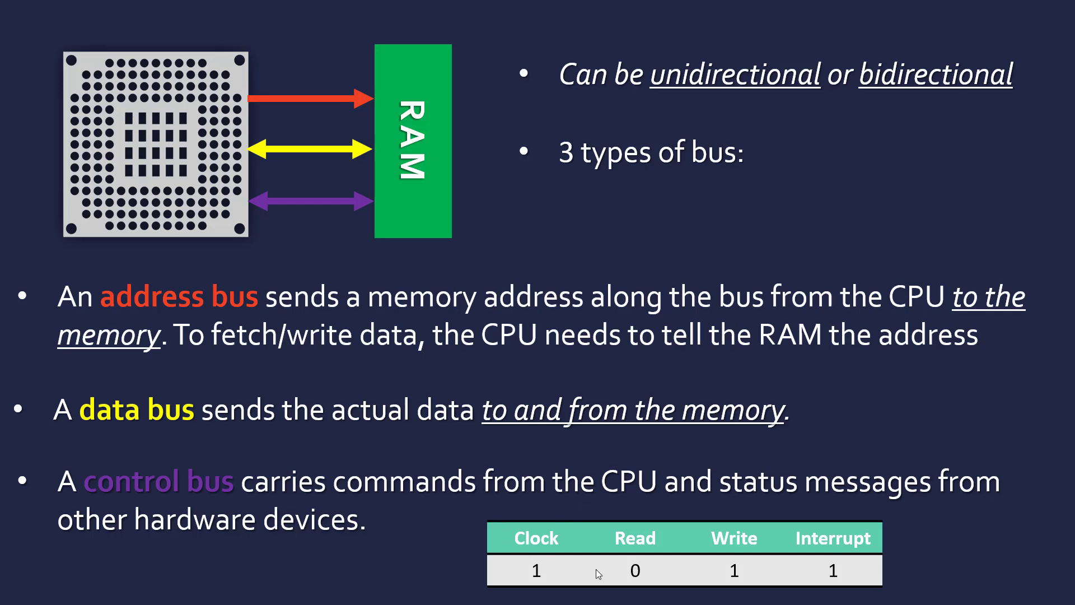
pyautogui.moveTo(755, 579)
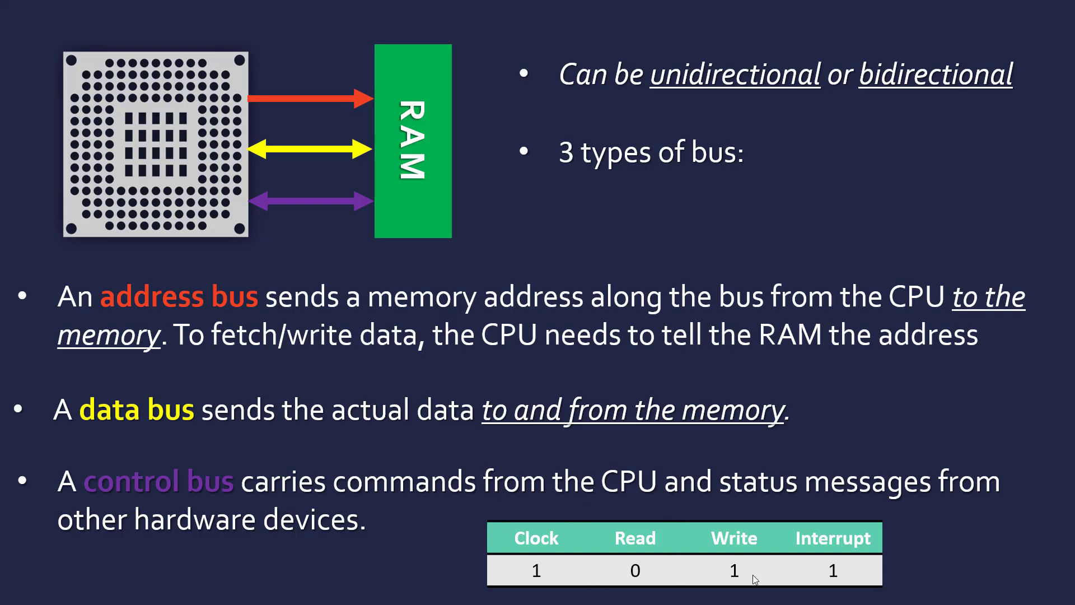
pyautogui.moveTo(221, 394)
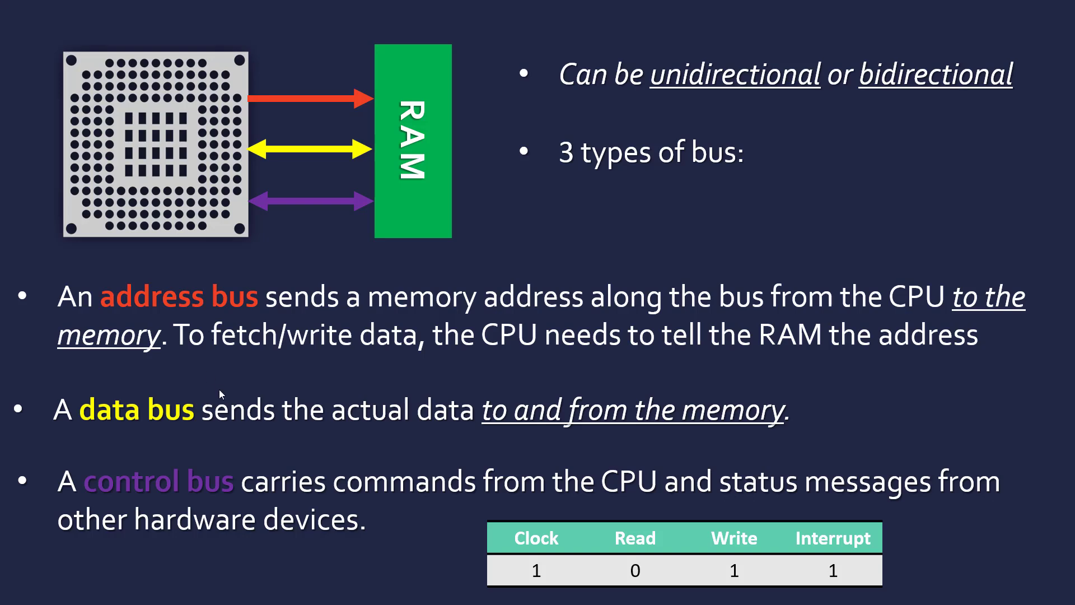
pyautogui.moveTo(533, 202)
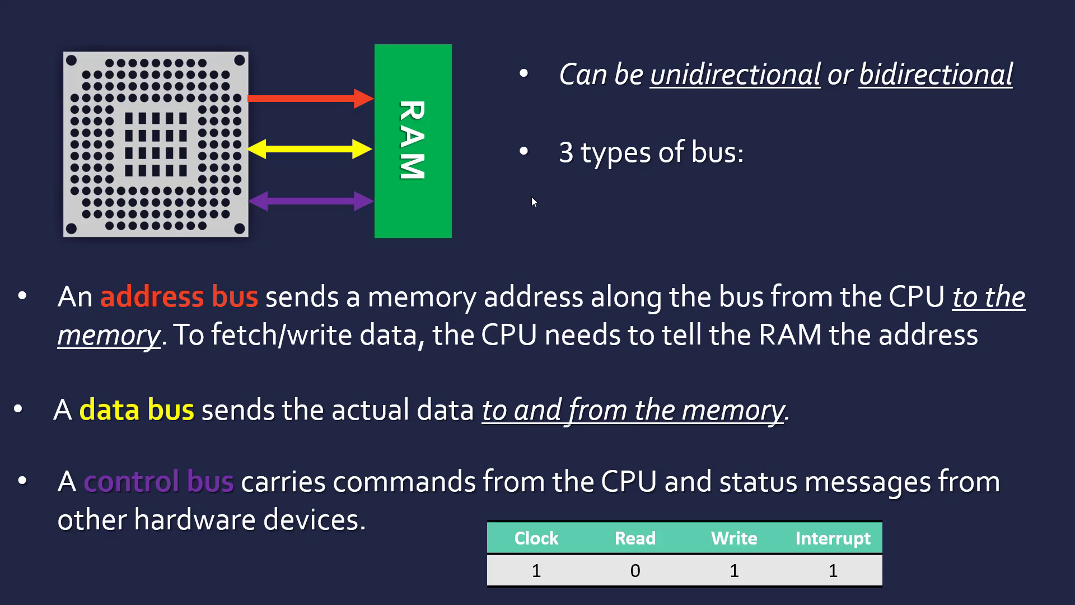
pyautogui.moveTo(324, 101)
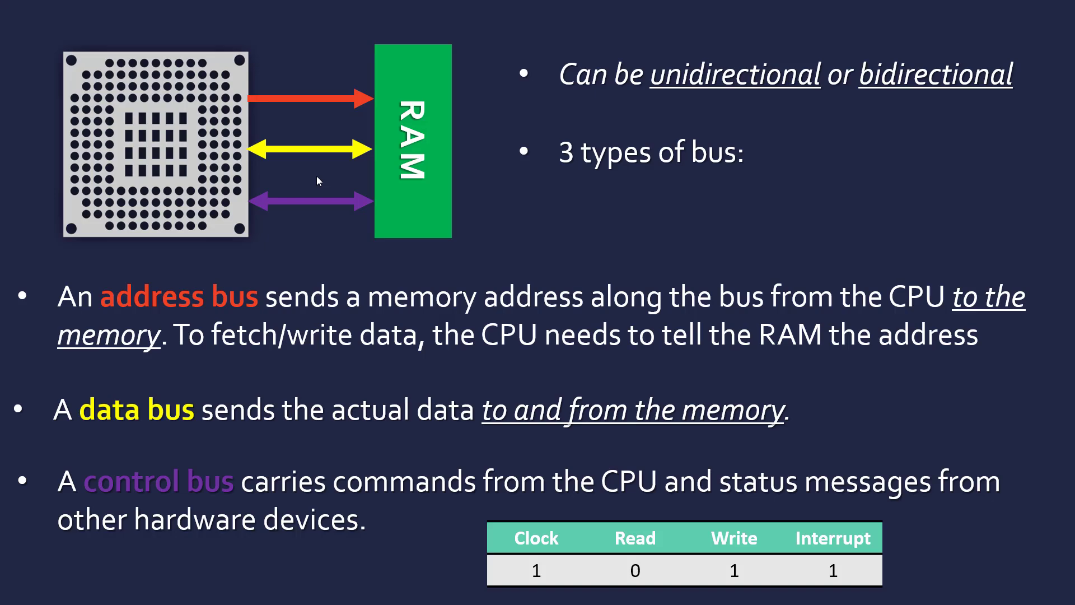
pyautogui.moveTo(494, 566)
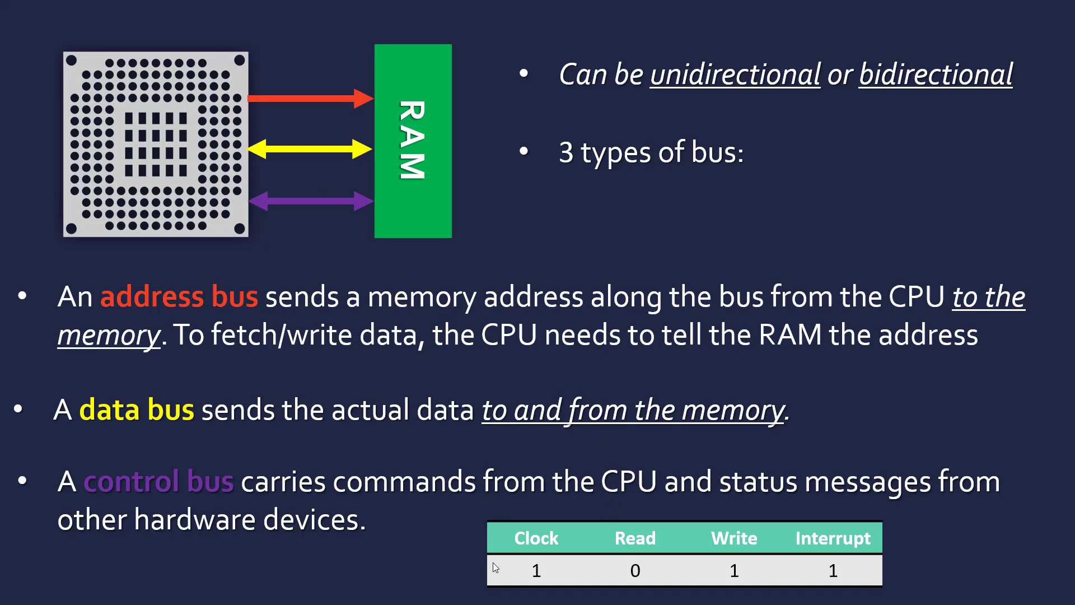